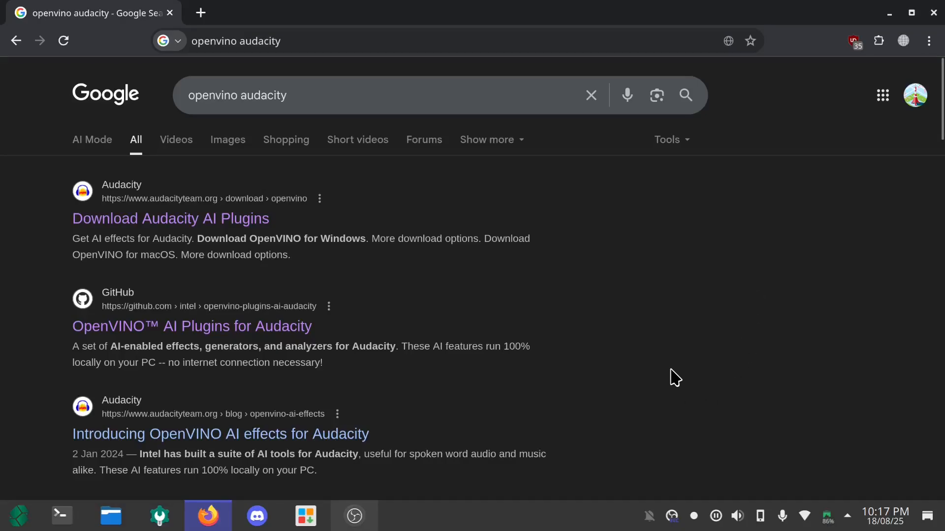
mouse_move(247, 338)
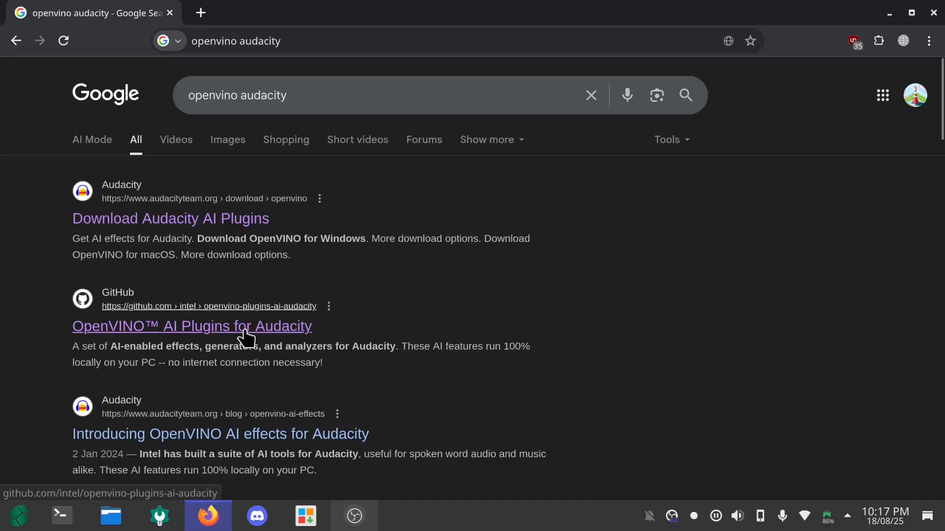
mouse_move(226, 337)
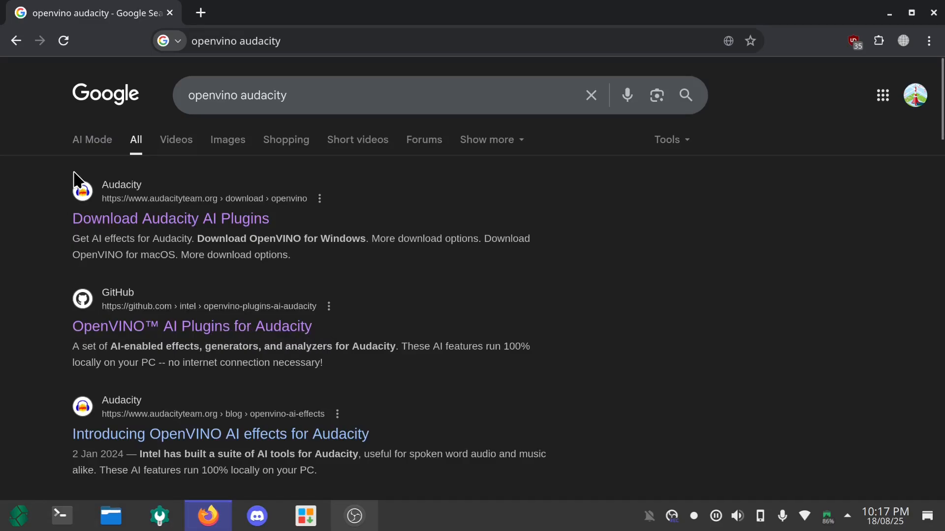
mouse_move(486, 261)
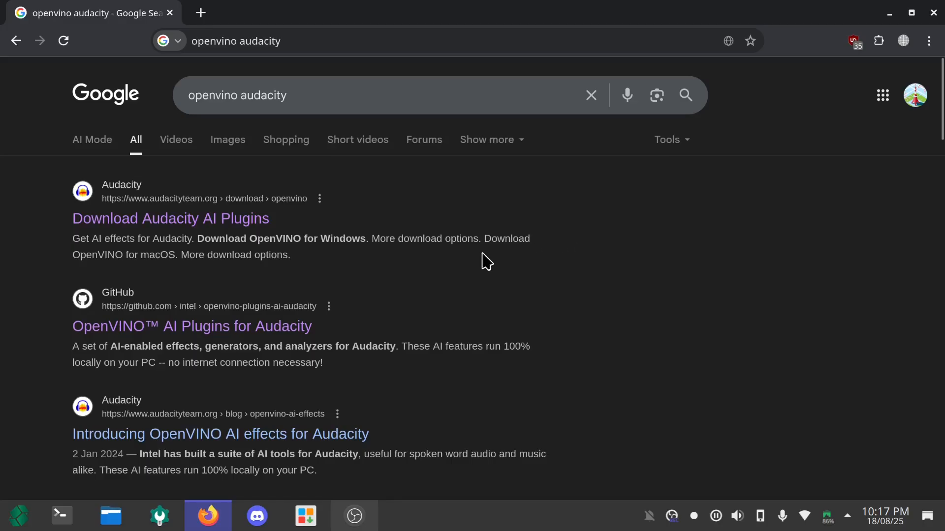
mouse_move(337, 266)
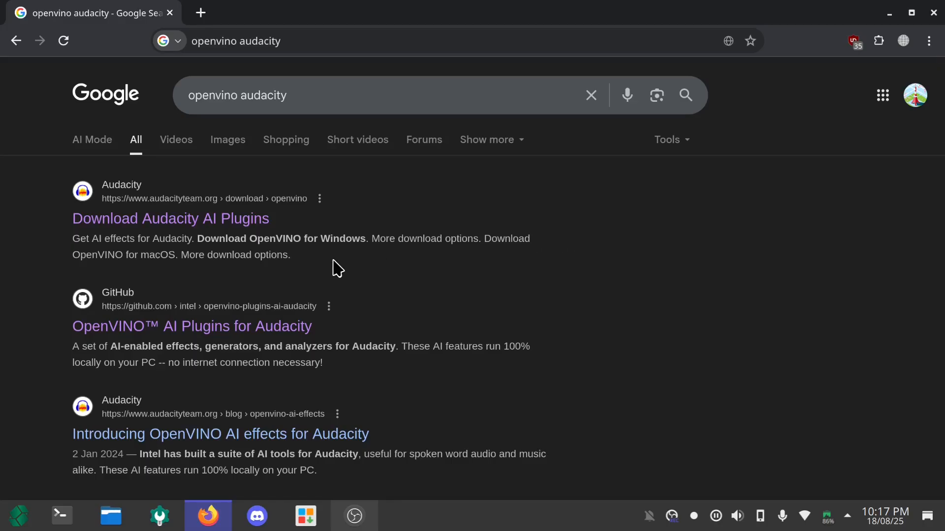
mouse_move(316, 283)
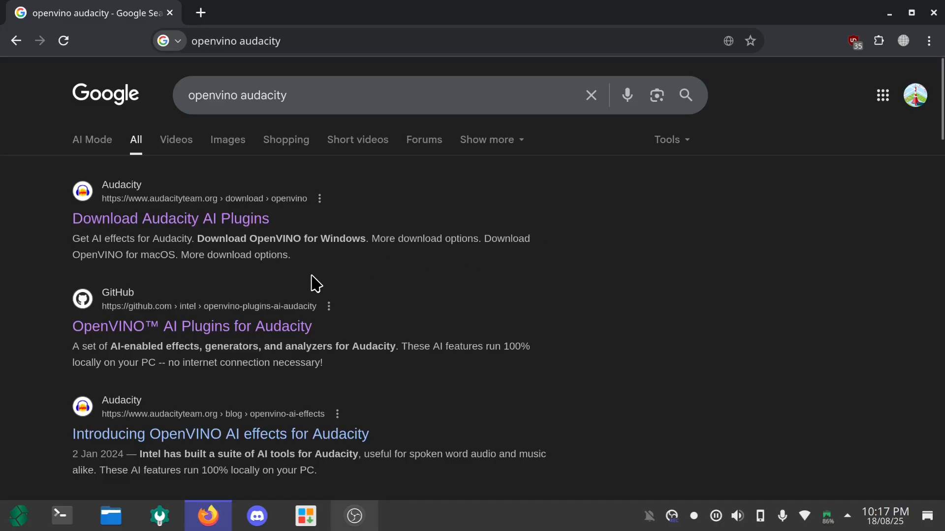
mouse_move(157, 288)
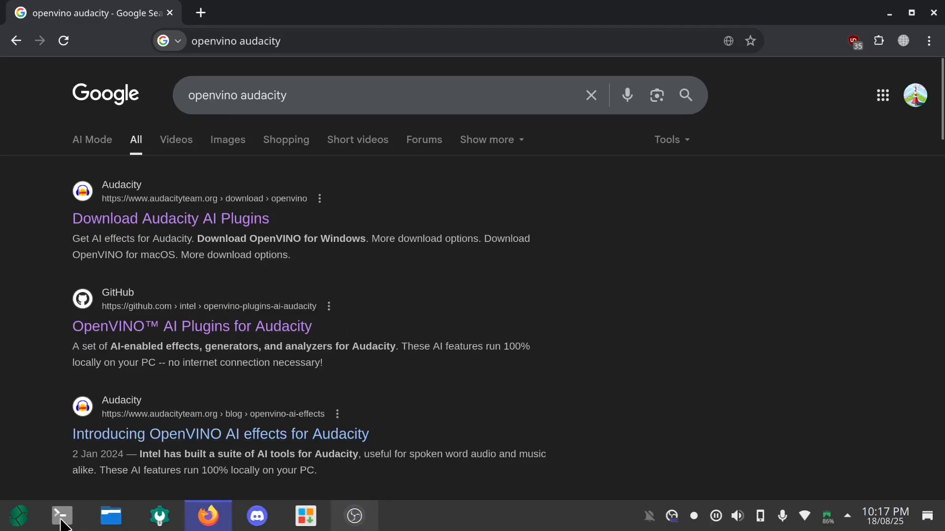
- Launch Konsole, then open openvino_audacity_setup.txt from Downloads in Kate
left_click(61, 516)
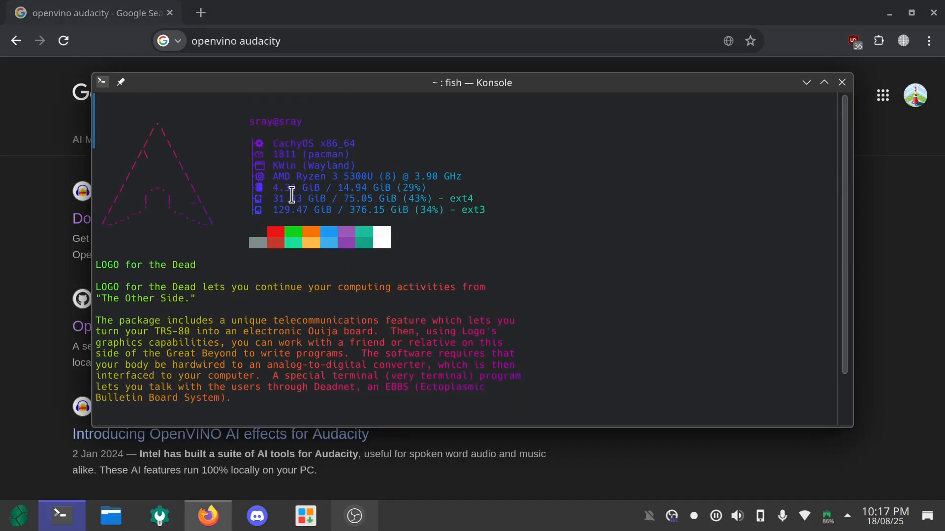
mouse_move(311, 192)
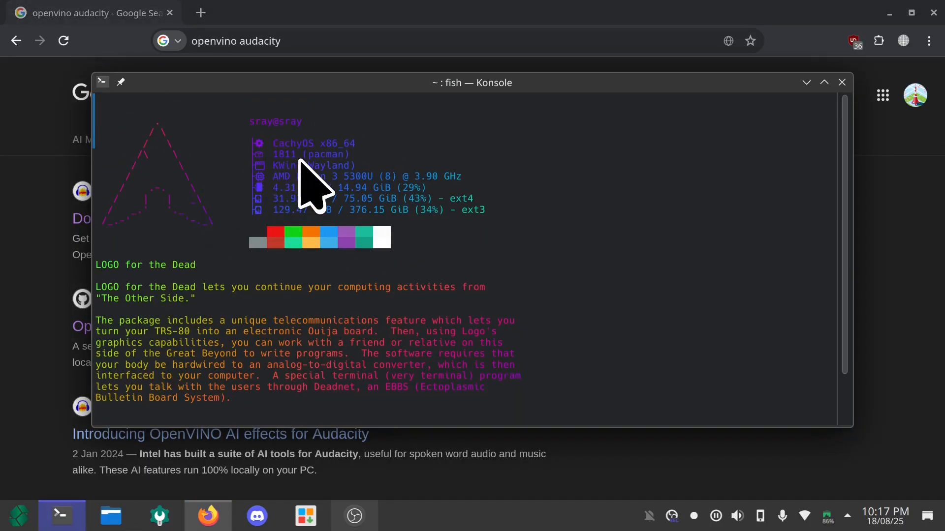
key("Return")
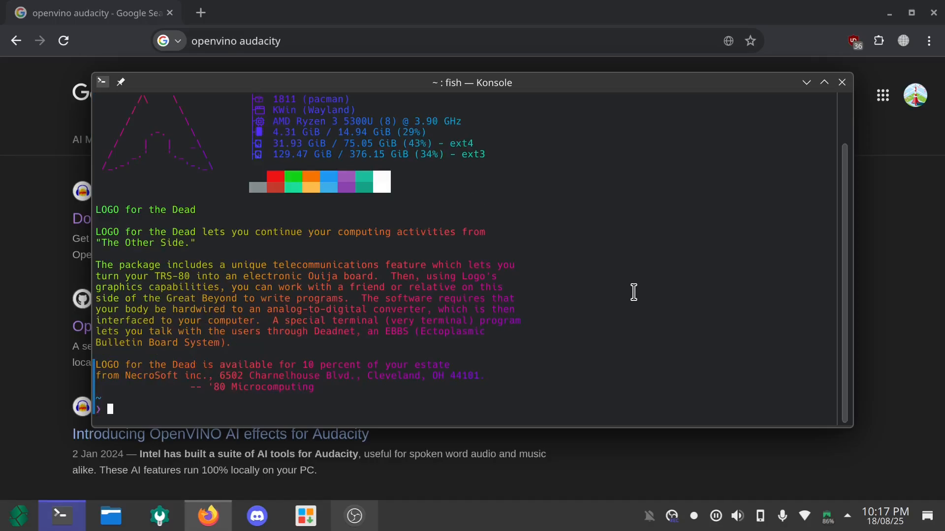
mouse_move(110, 516)
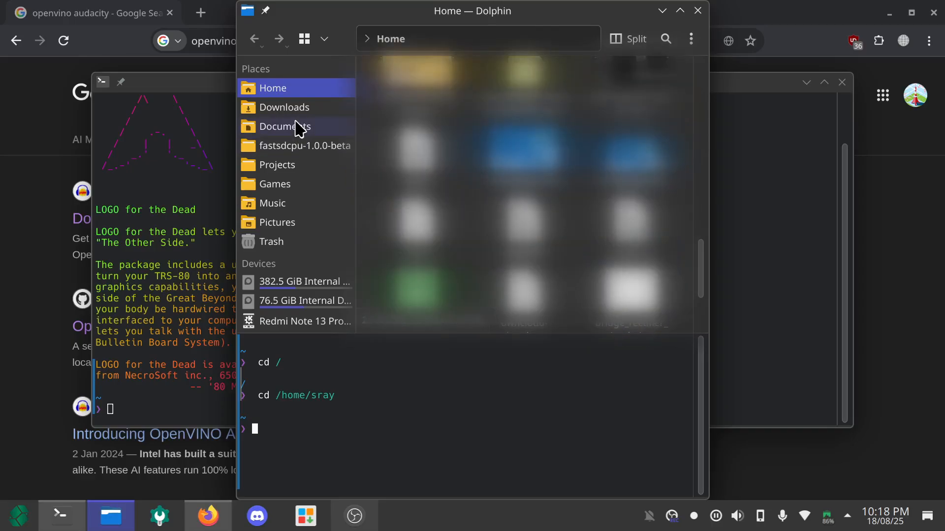
left_click(283, 107)
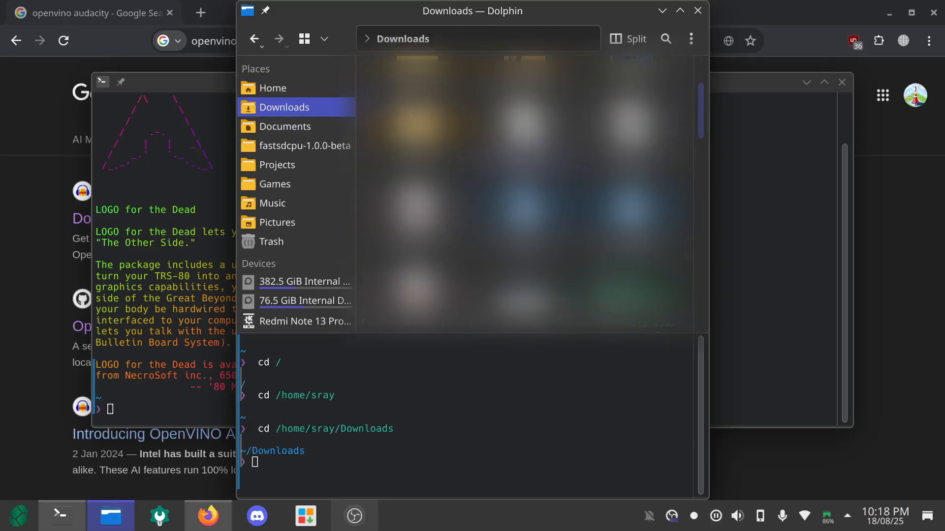
left_click(403, 515)
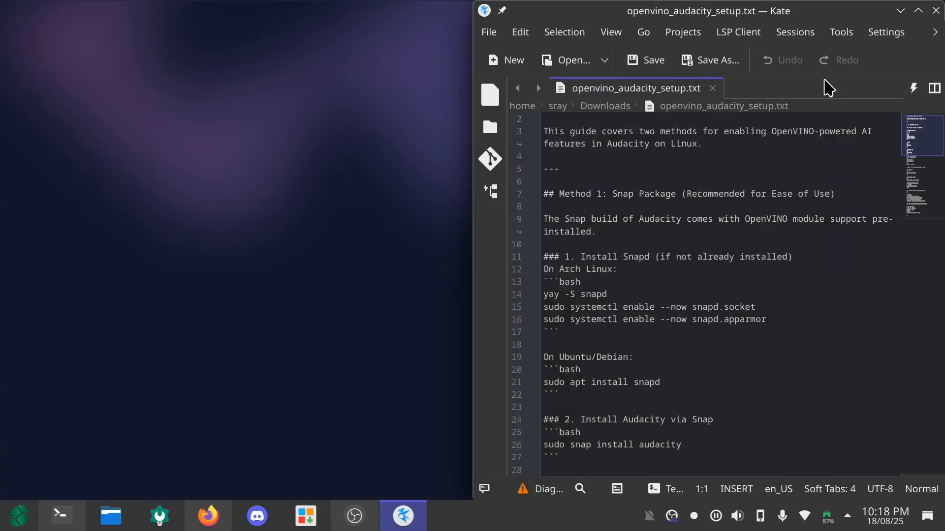
- Tile Konsole beside the guide and select the 'yay -S snapd' command
left_click(61, 515)
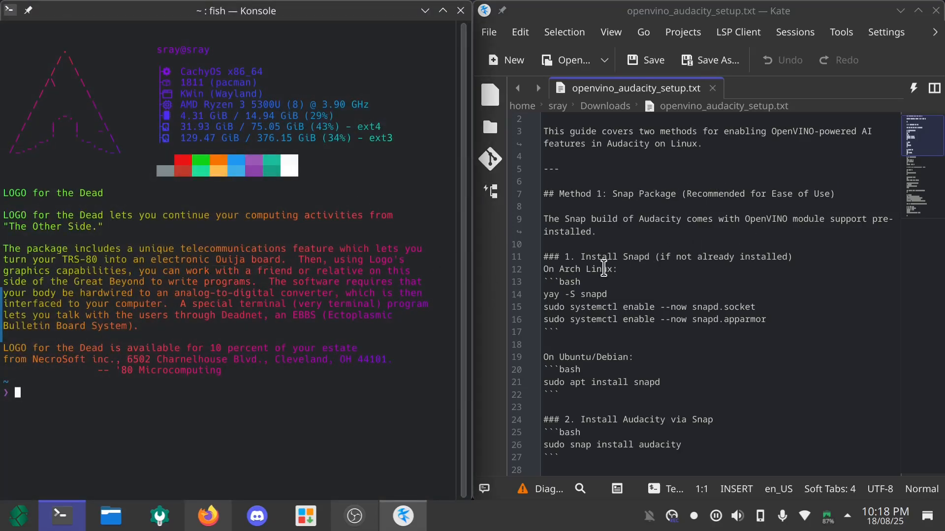
scroll("down", 3)
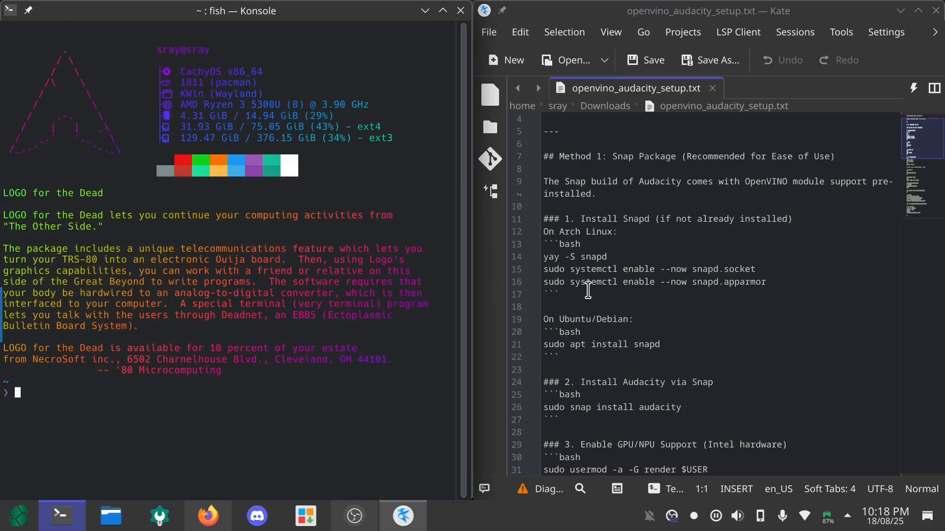
double_click(575, 257)
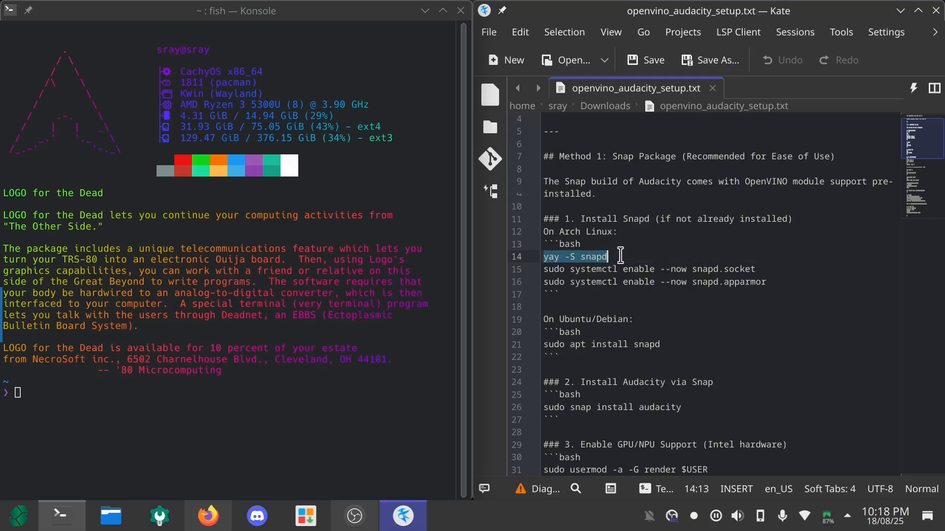
left_click(545, 257)
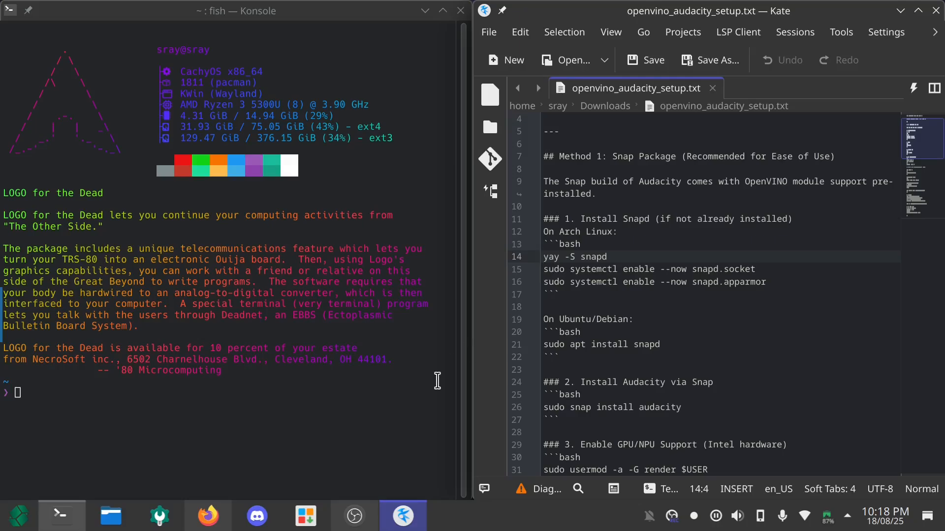
- Discard a mistyped pacman polkit-kde-agent command and enter 'yay -S snapd' at the prompt
type("sudo pacman -S polkit-kde-agent")
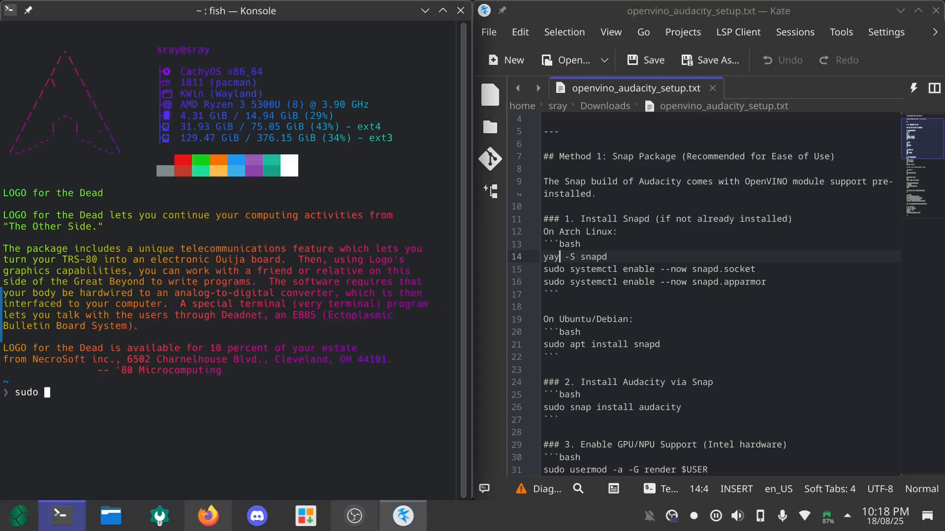
type("pacmna")
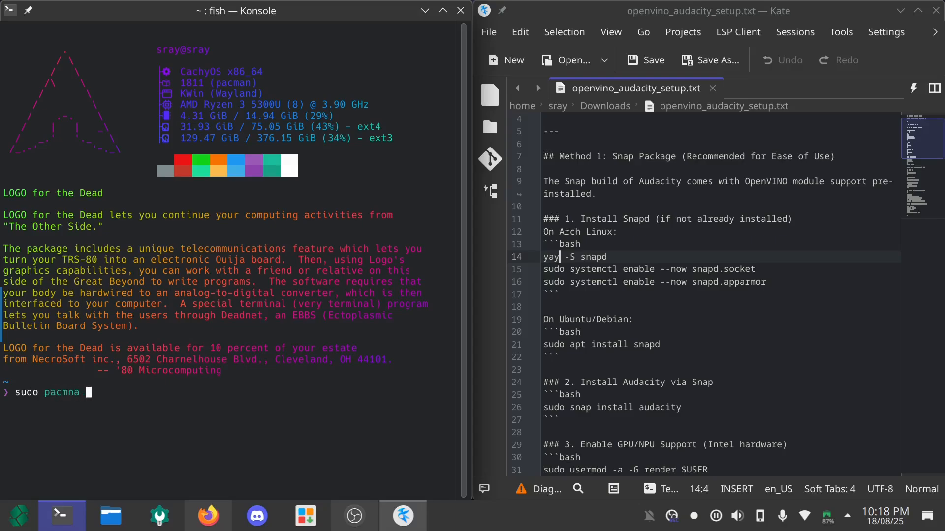
type("-S polkit-kde-agent")
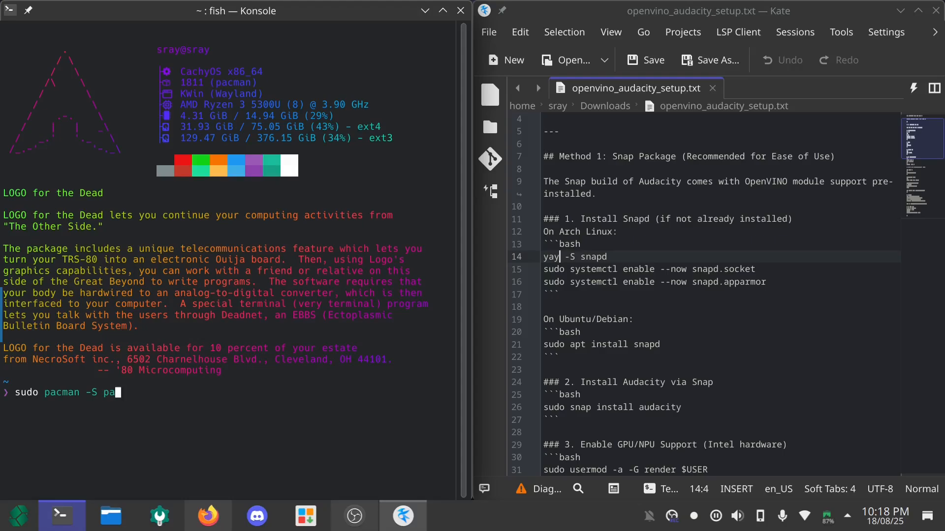
key("BackSpace")
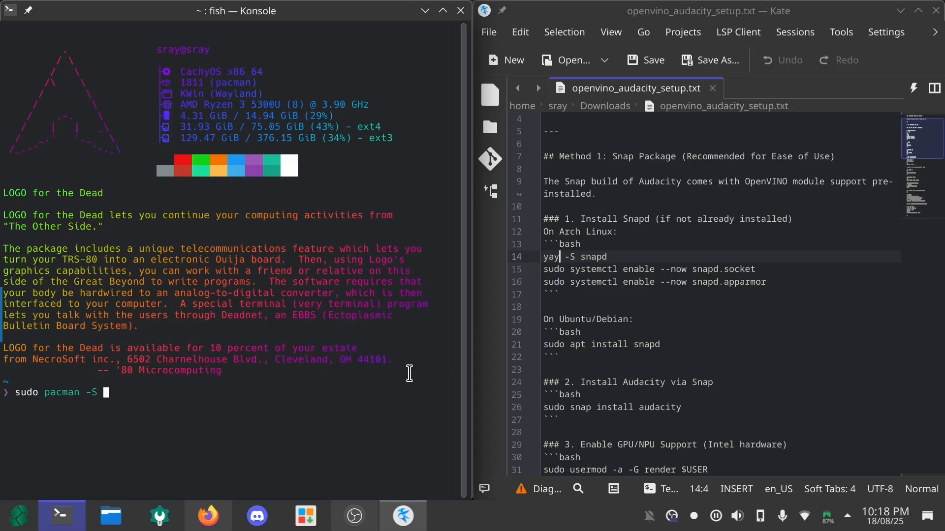
key("BackSpace")
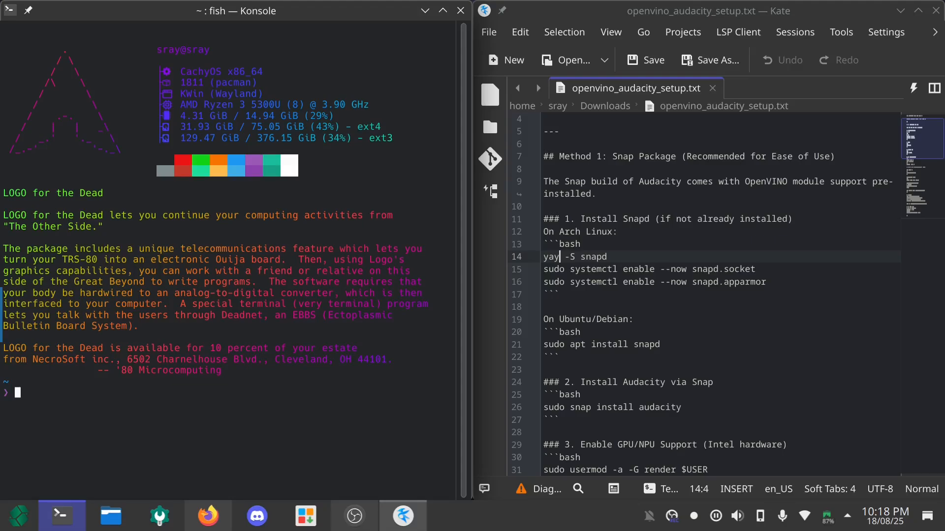
double_click(551, 256)
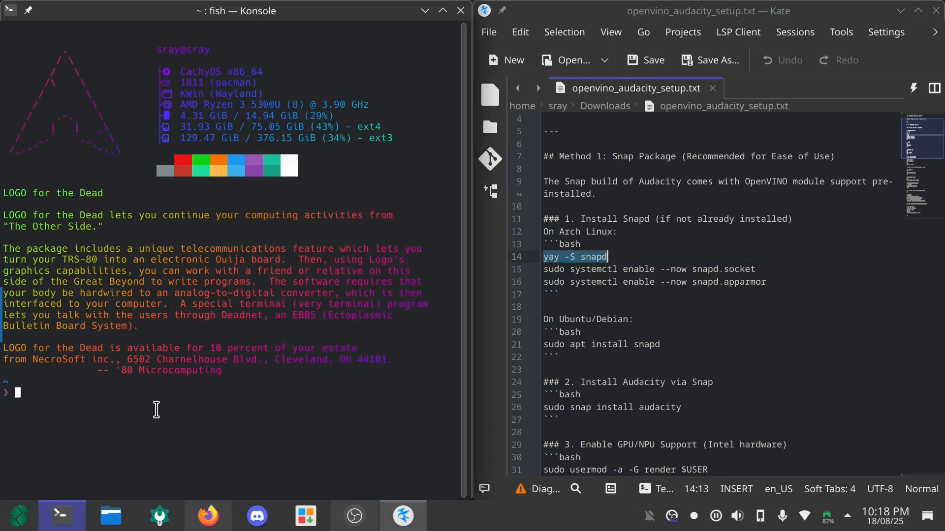
type("yay -S snapd")
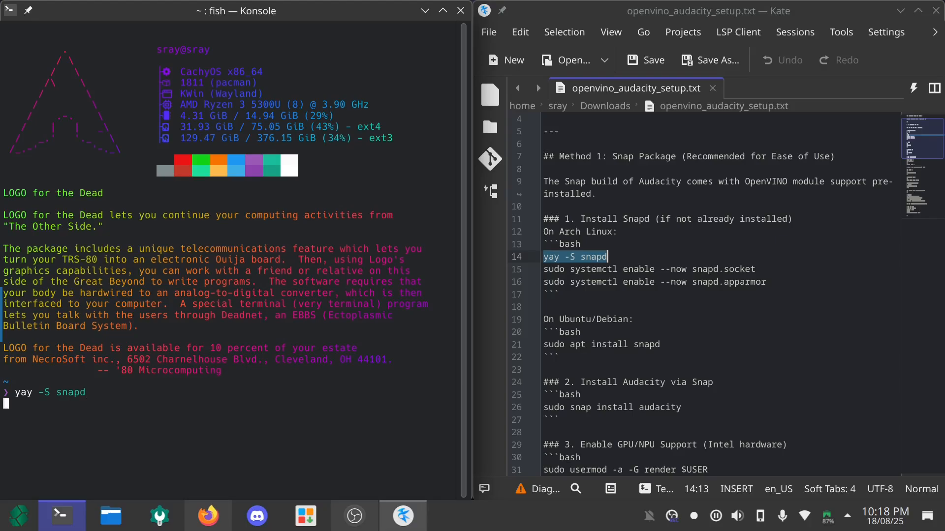
- Run 'yay -S snapd' in Konsole to install snapd
key("Return")
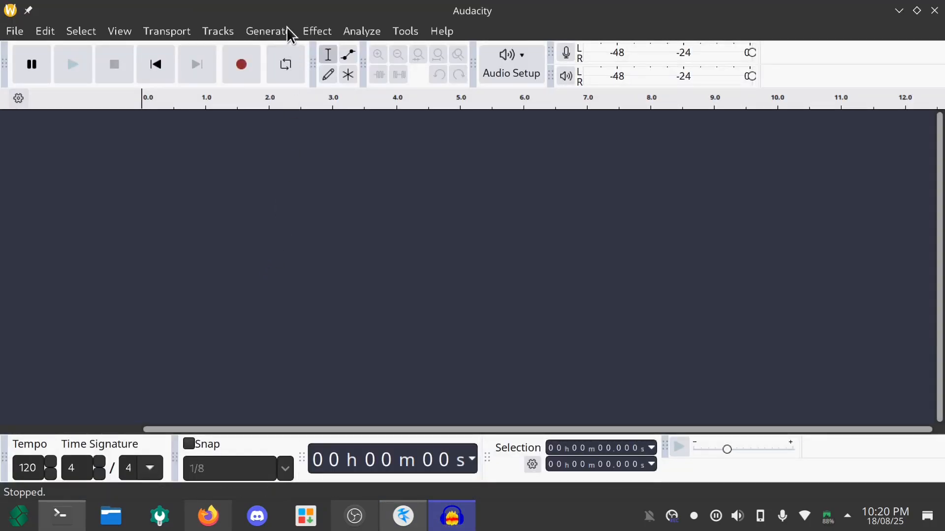
- Open Audacity's Effect menu to check the OpenVINO AI Effects submenu
left_click(316, 31)
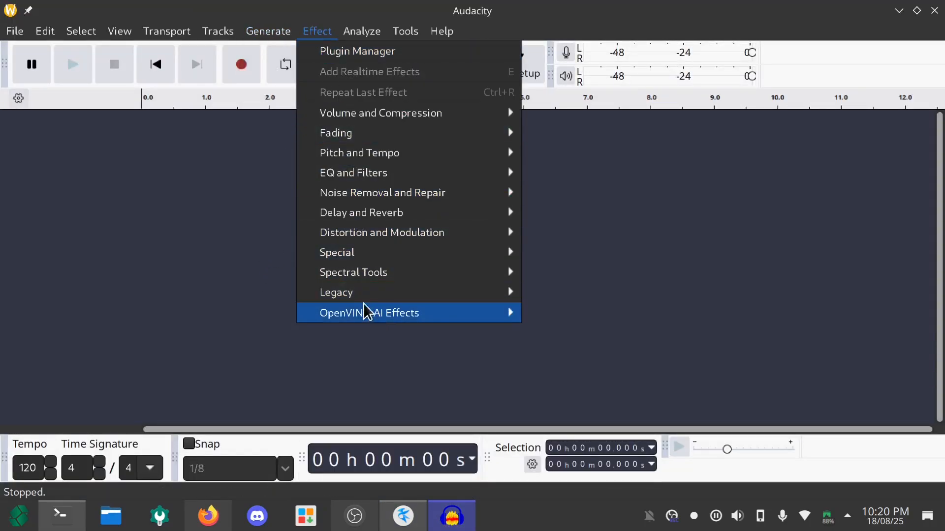
mouse_move(369, 313)
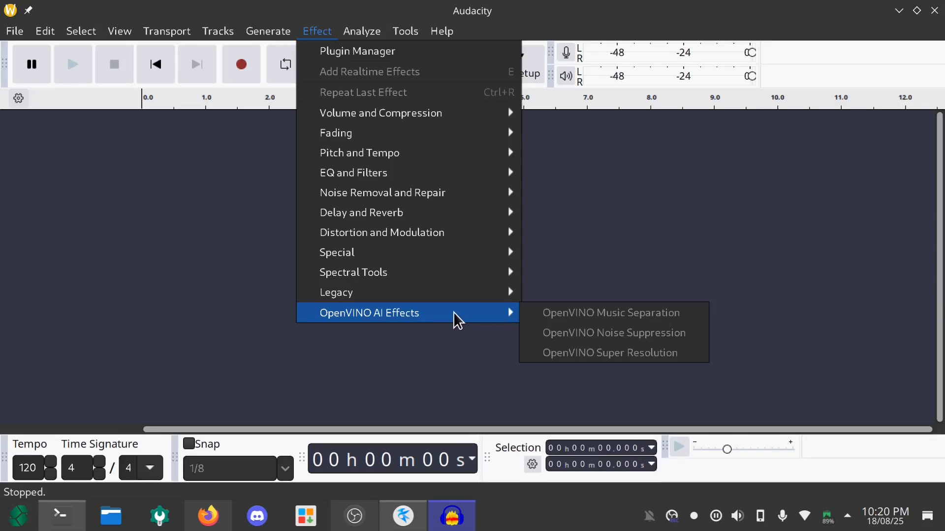
mouse_move(386, 322)
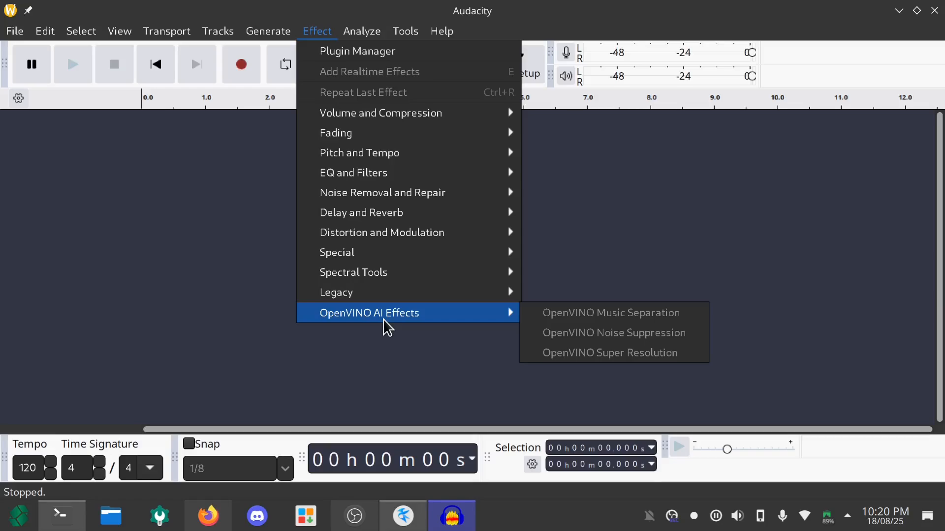
mouse_move(459, 327)
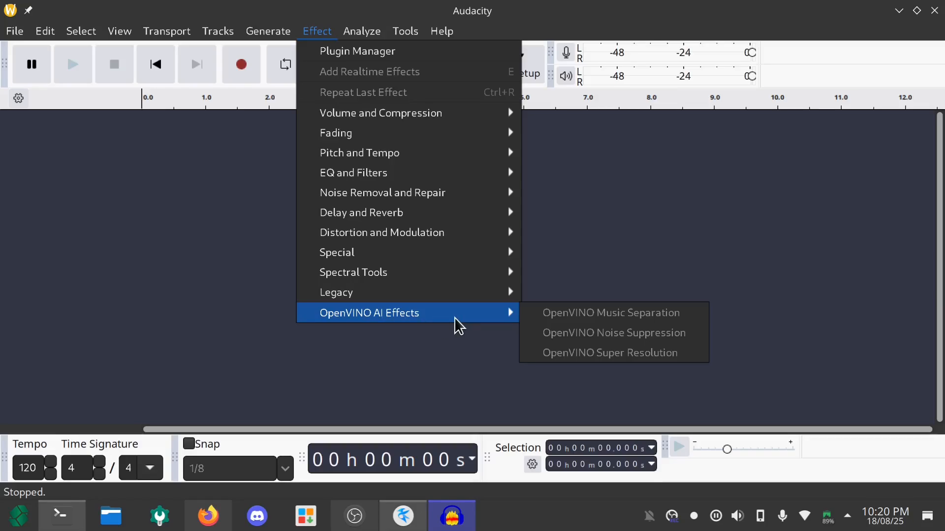
mouse_move(621, 341)
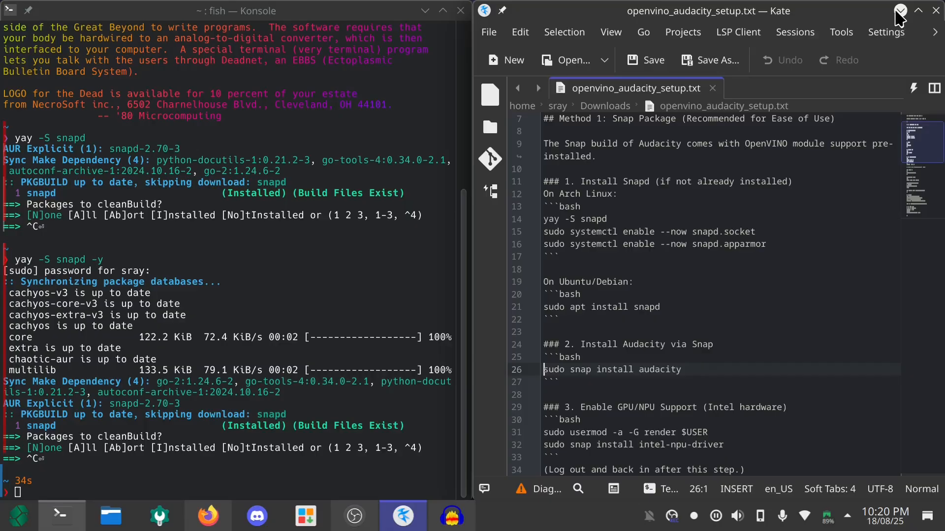
scroll("down", 3)
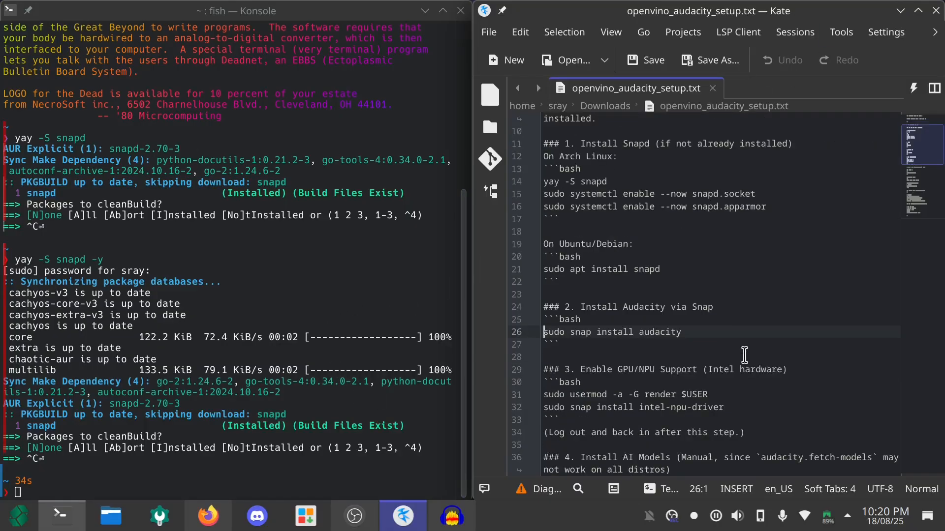
scroll("down", 3)
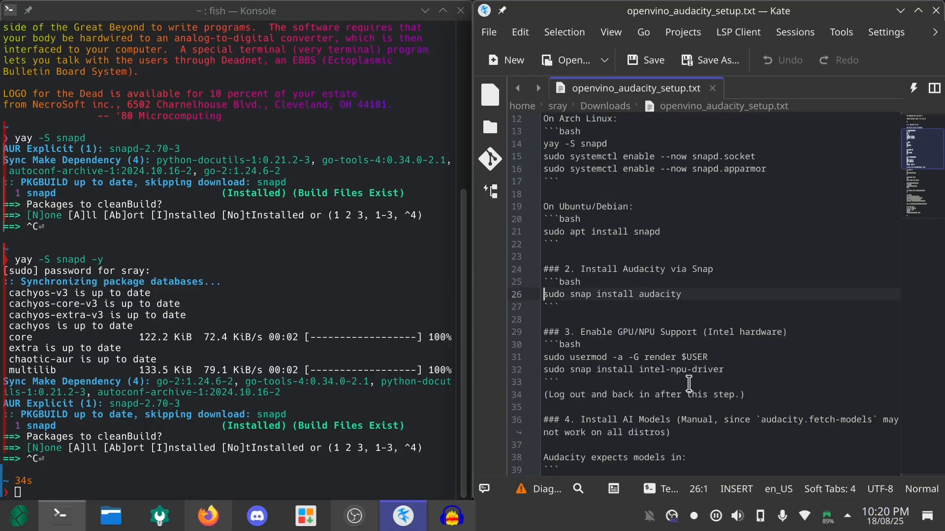
mouse_move(625, 370)
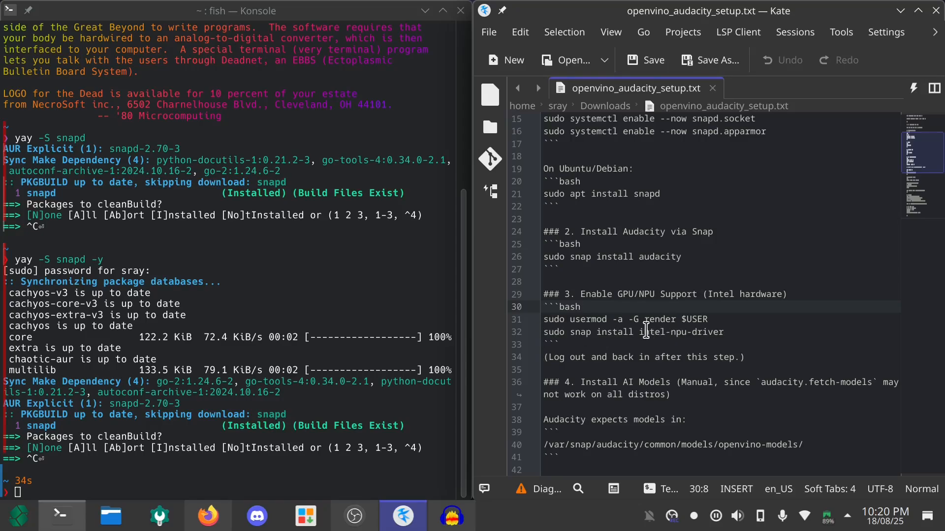
left_click(725, 332)
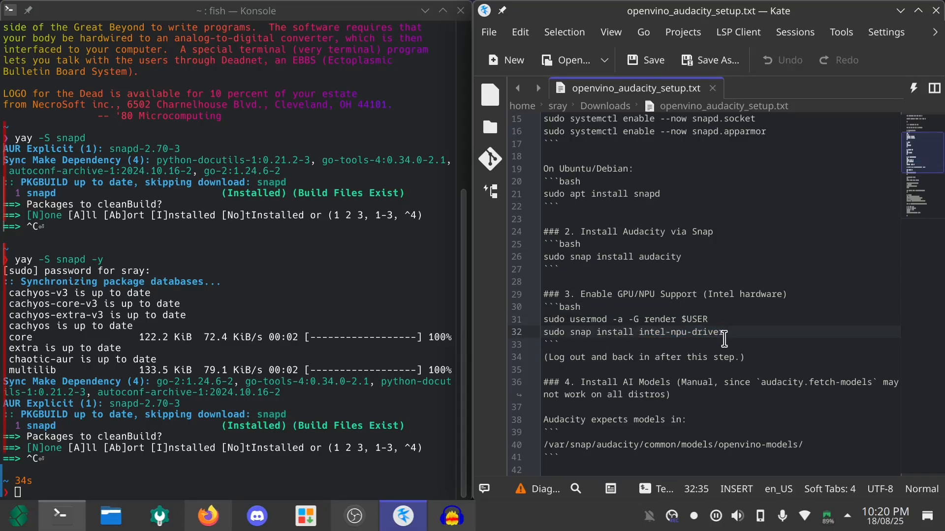
left_click(683, 344)
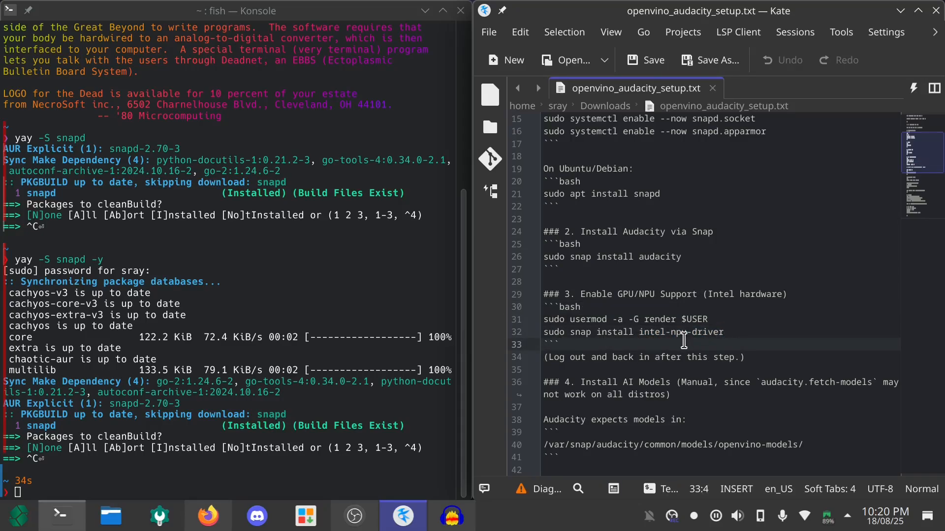
left_click(579, 332)
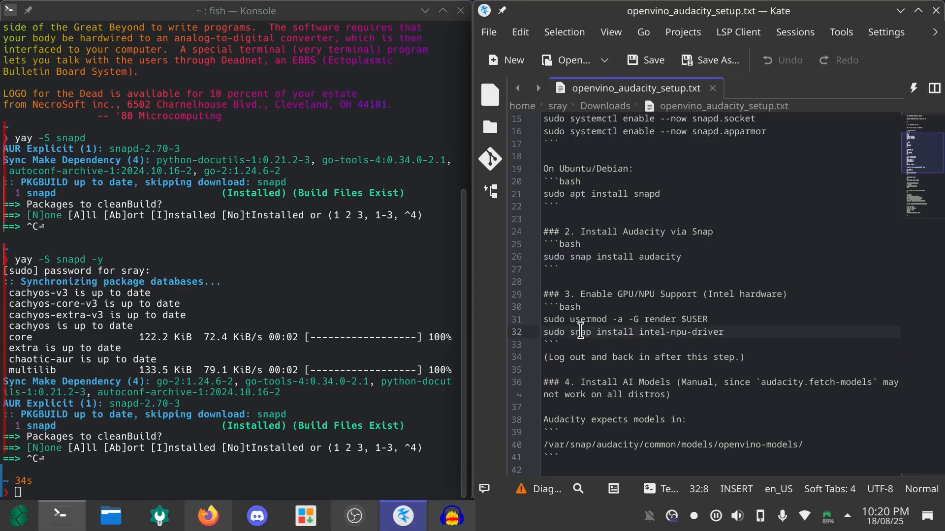
left_click(693, 332)
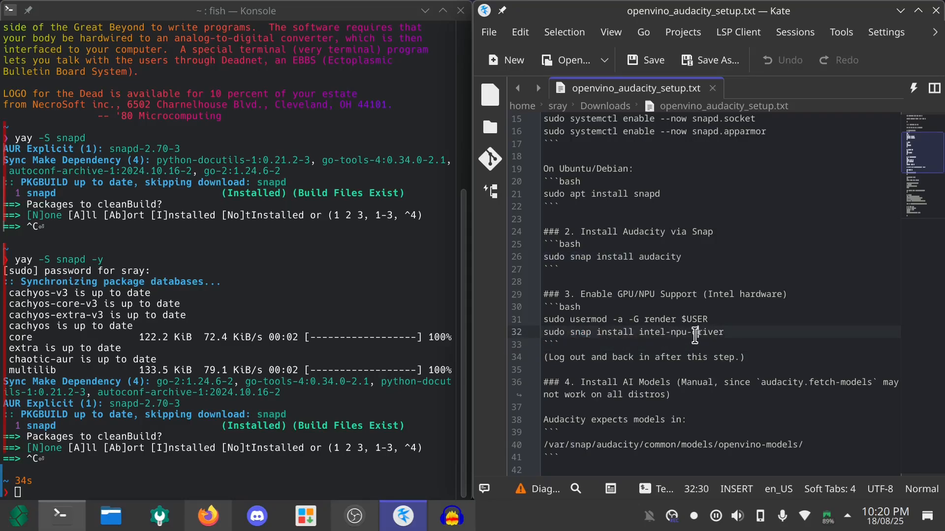
scroll("down", 3)
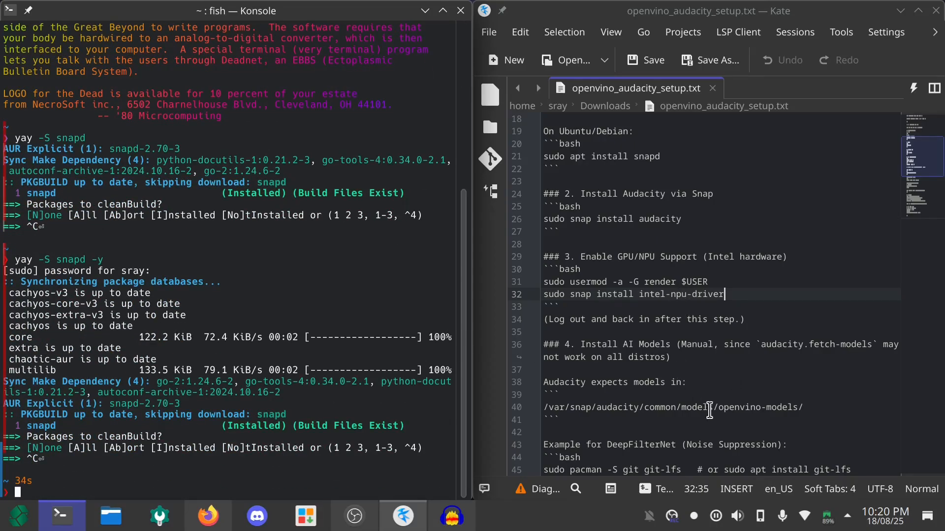
- Scroll Konsole to review the snap install output reporting Audacity already installed
scroll("down", 3)
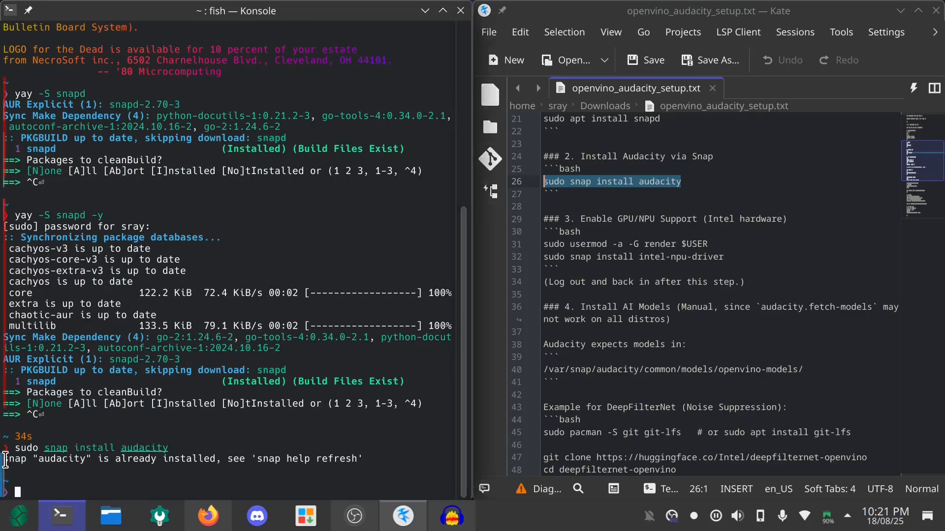
mouse_move(600, 263)
type("y")
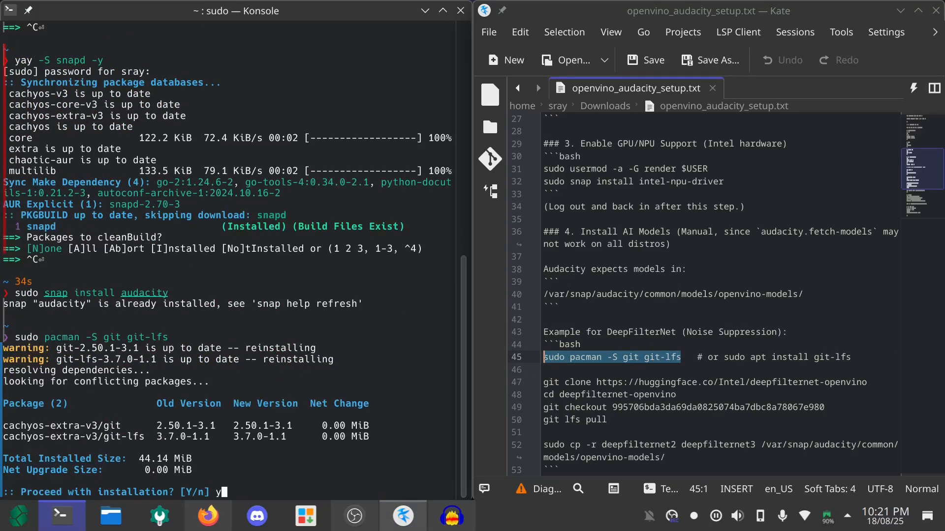
- Confirm the git and git-lfs pacman reinstall and scroll the guide to the clone section
key("Return")
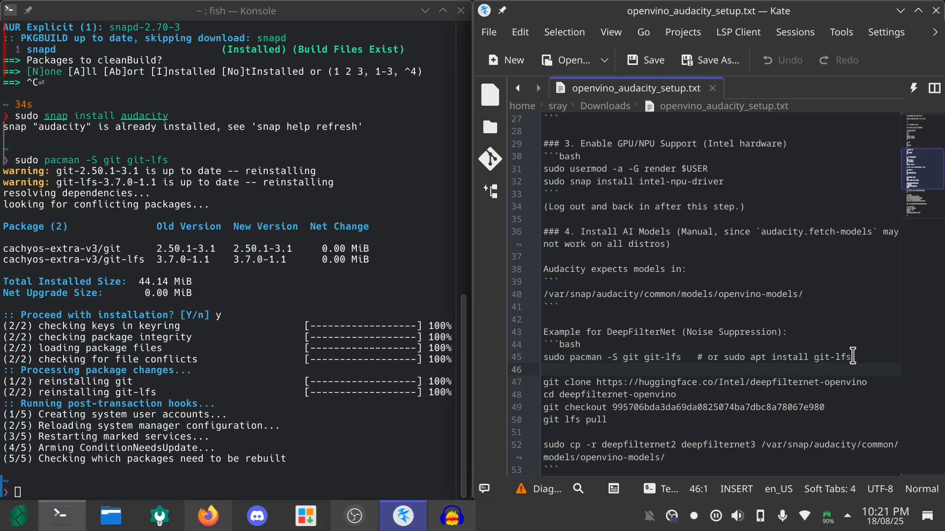
left_click_drag(722, 357, 851, 357)
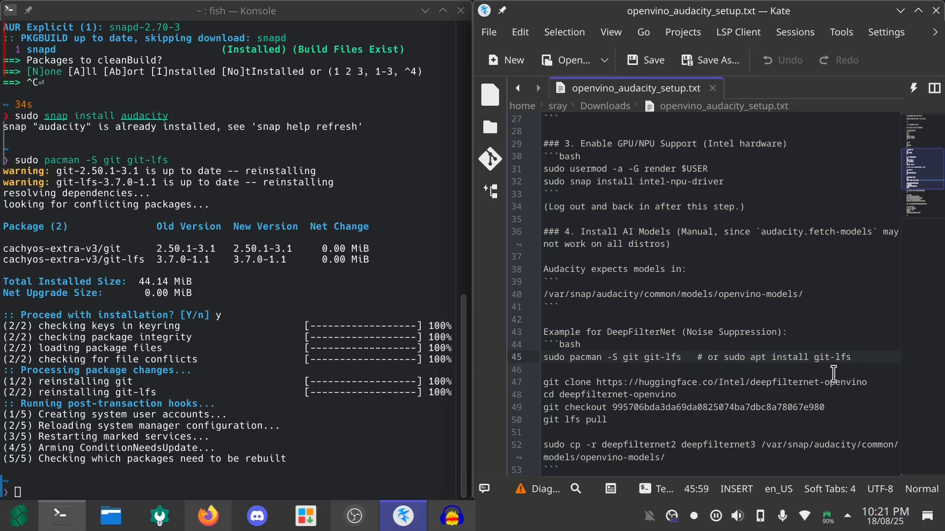
scroll("down", 3)
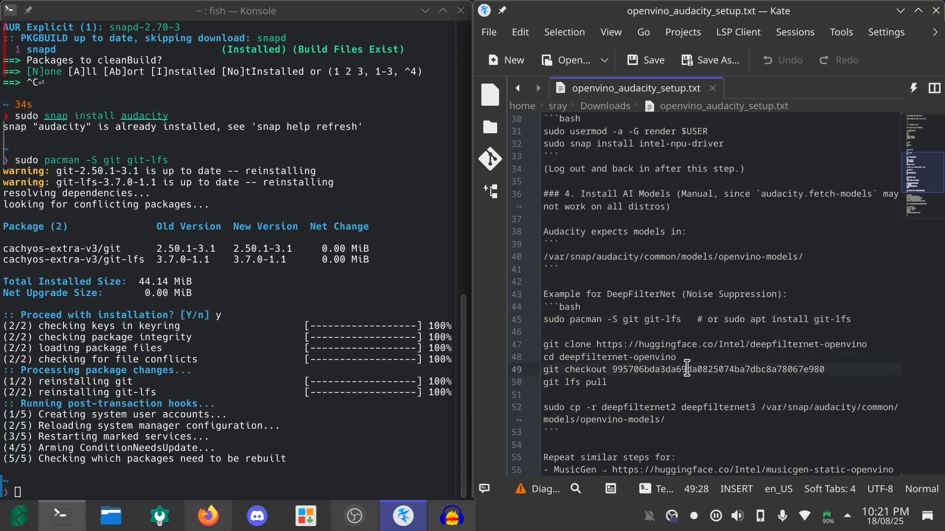
- Start selecting the git clone, checkout and lfs pull lines in the Kate guide
left_click(611, 383)
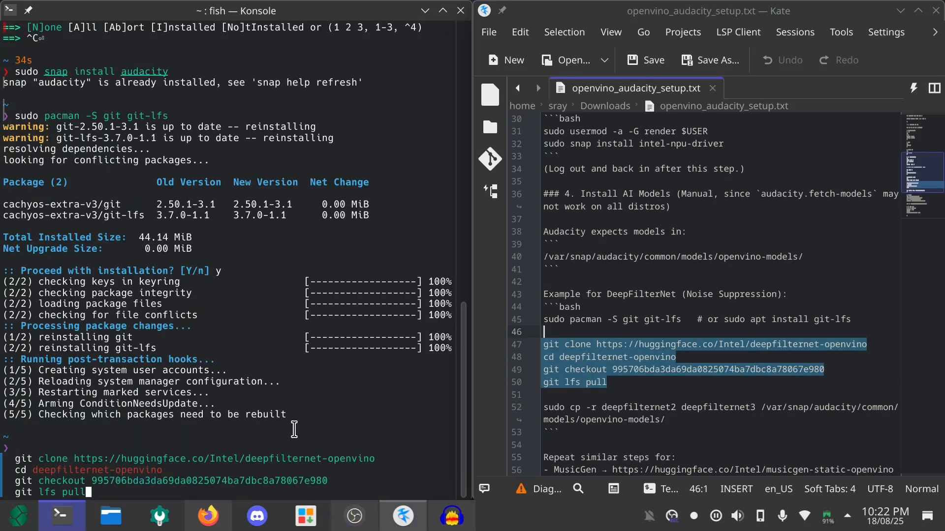
mouse_move(230, 438)
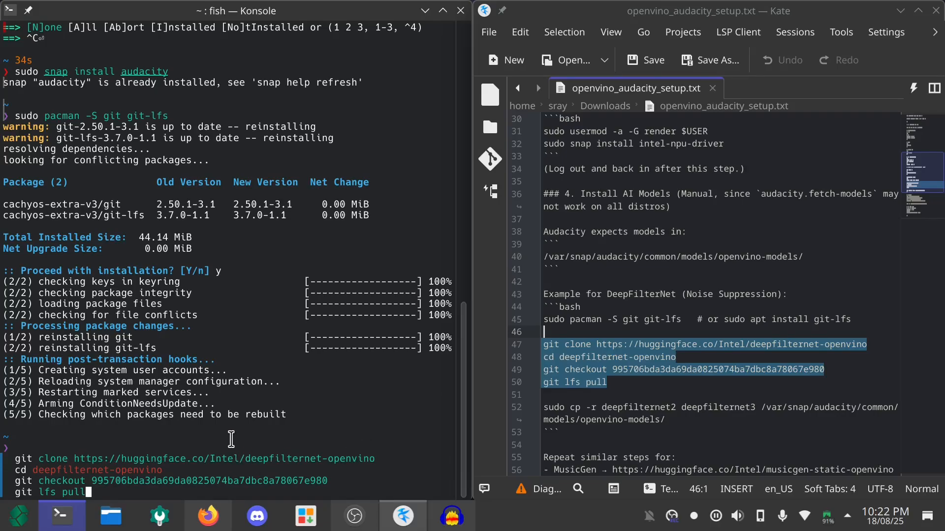
mouse_move(223, 458)
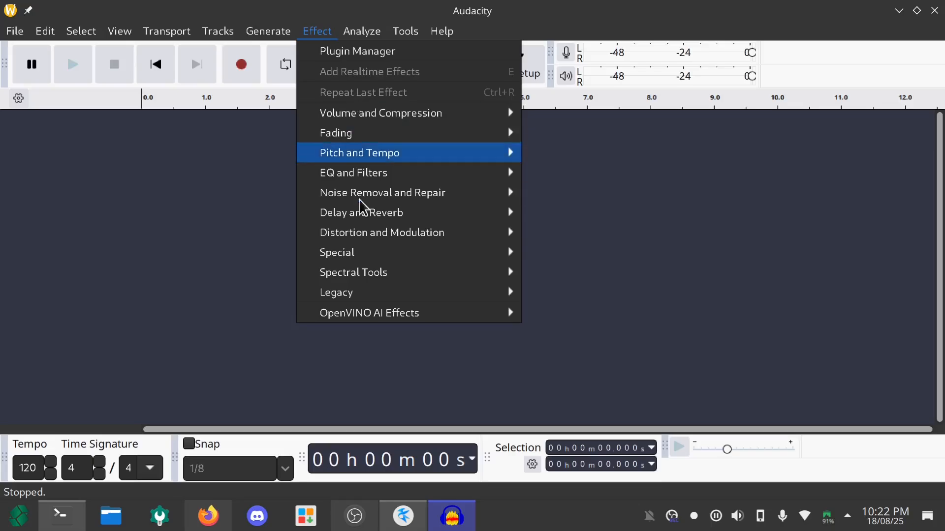
mouse_move(368, 313)
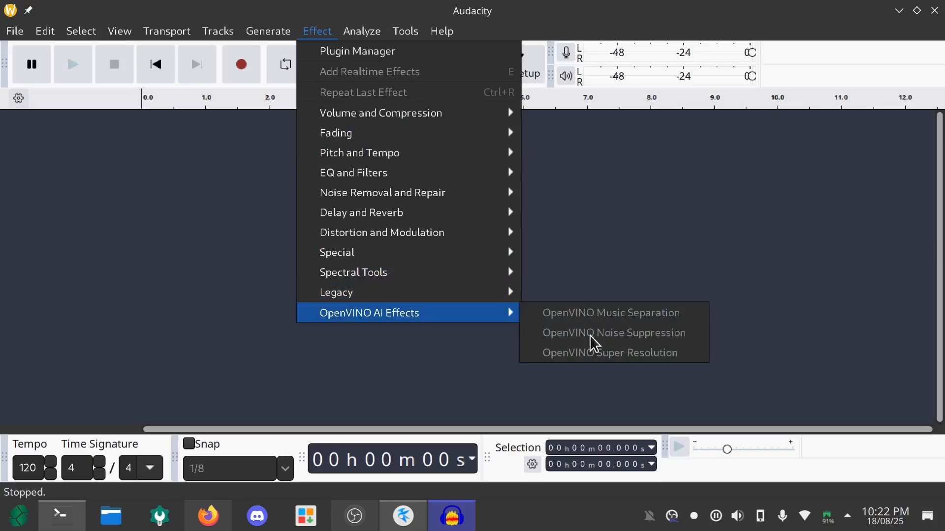
mouse_move(722, 197)
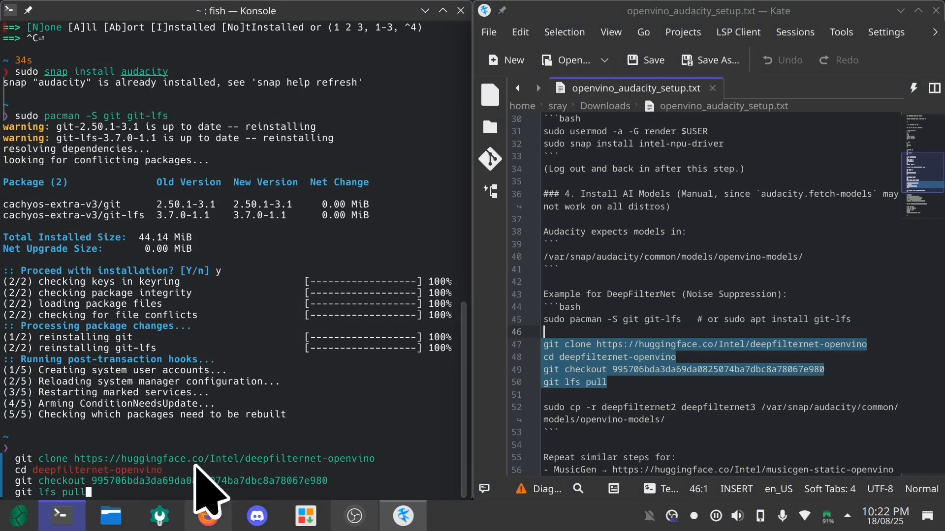
mouse_move(383, 458)
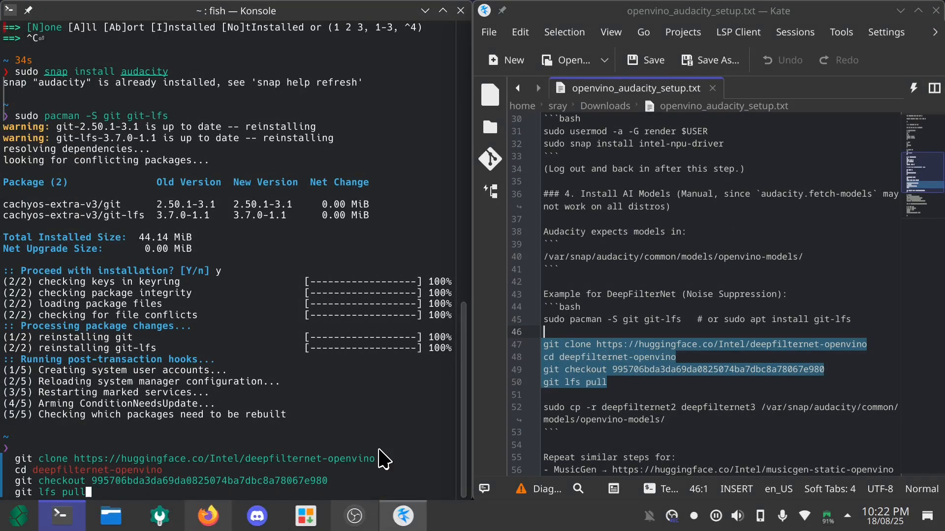
- Run the pasted deepfilternet-openvino clone and checkout commands
key("Return")
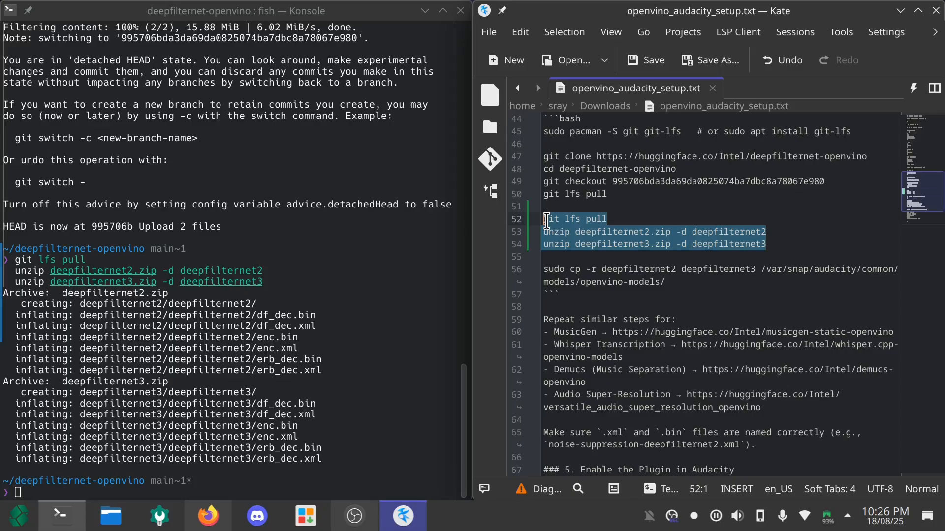
left_click(552, 231)
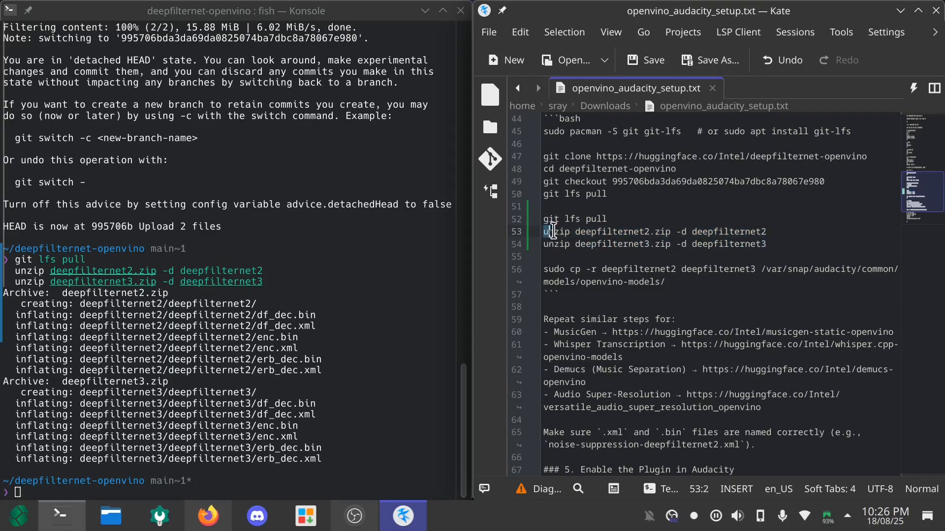
left_click(768, 244)
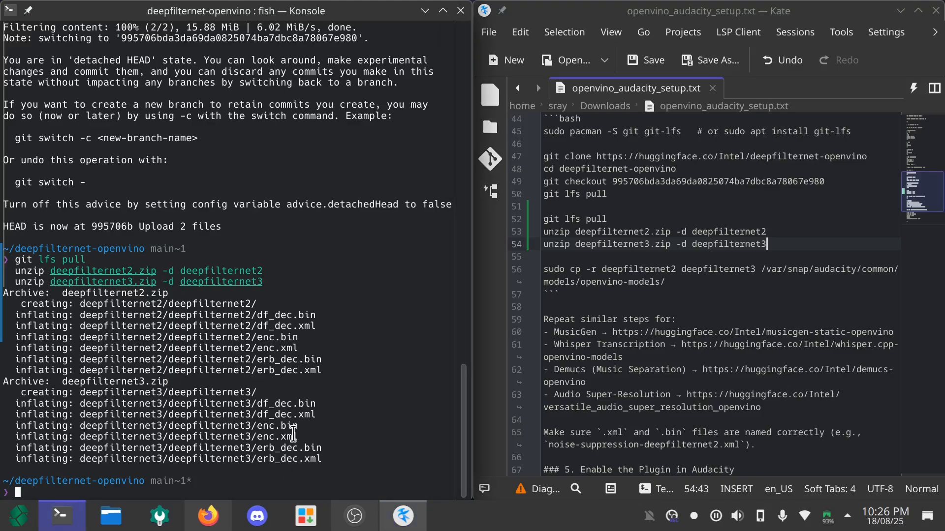
- Run the pacman package install for unzip and confirm it with y
type("sudo pacman -S git git-lf")
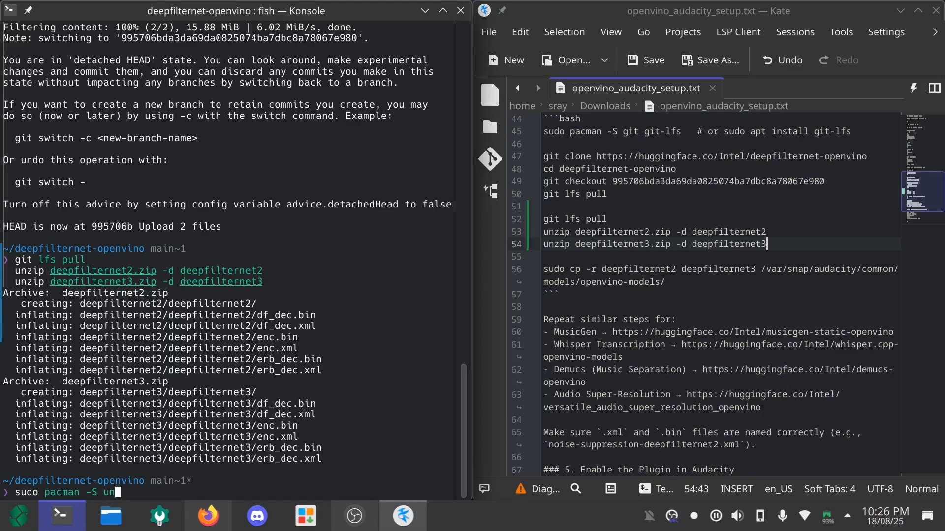
key("Return")
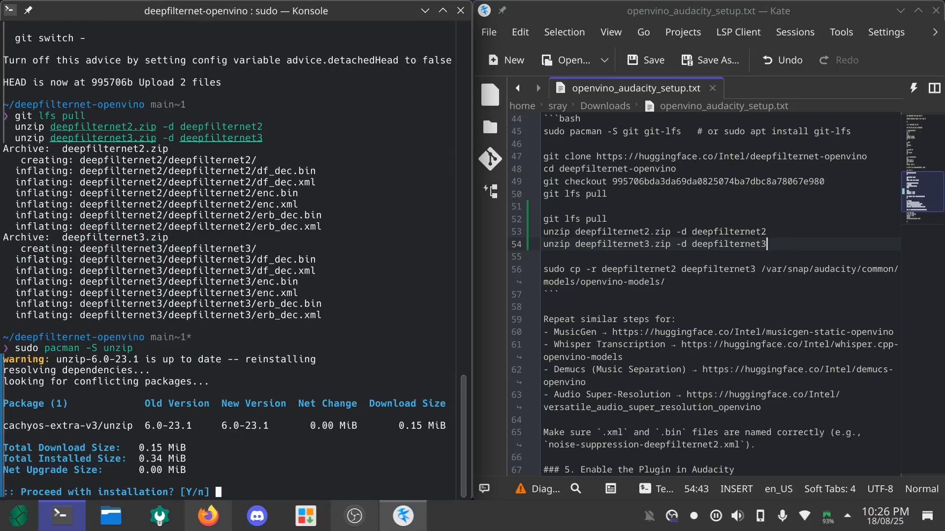
type("y")
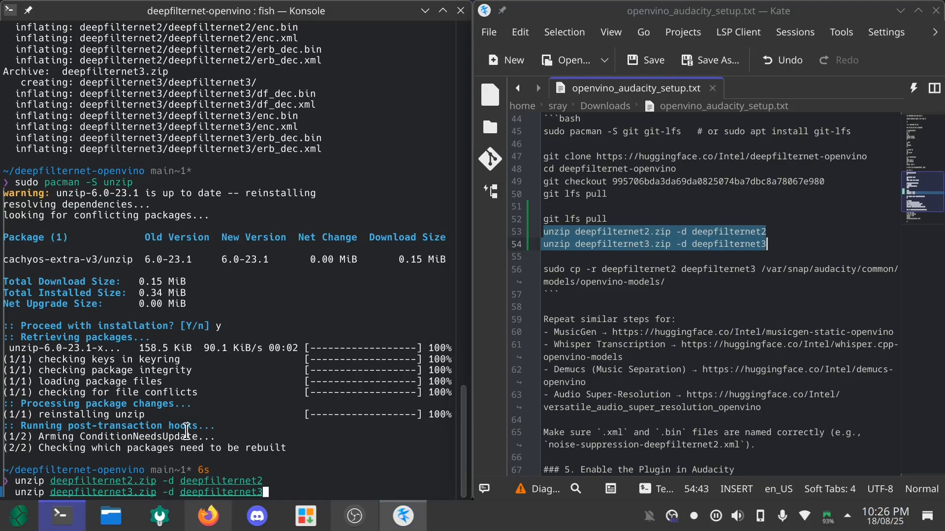
- Run both unzip commands, answer n to the first prompts, then replace all files with A
key("Return")
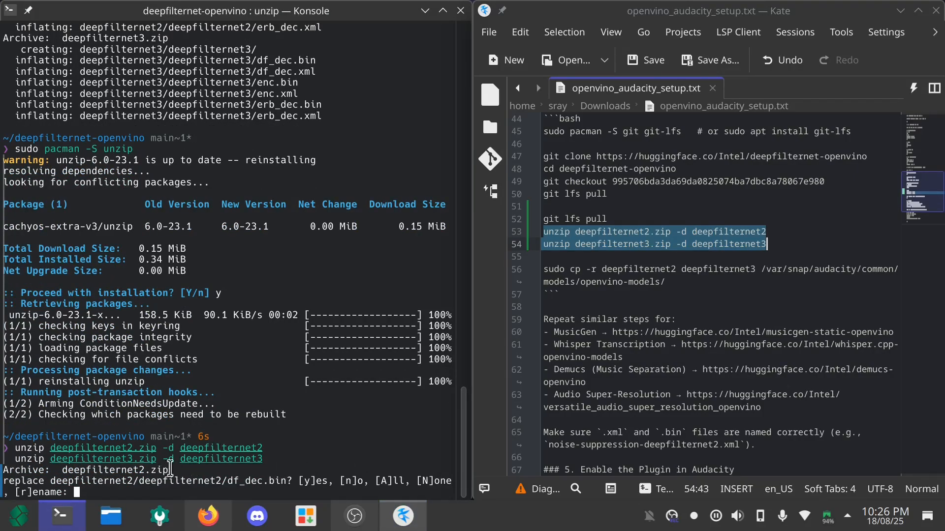
mouse_move(338, 459)
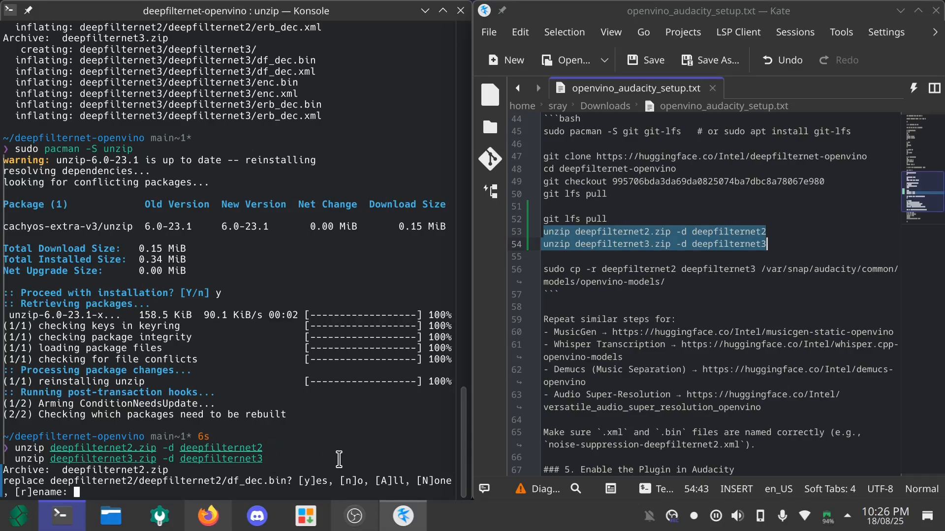
type("n")
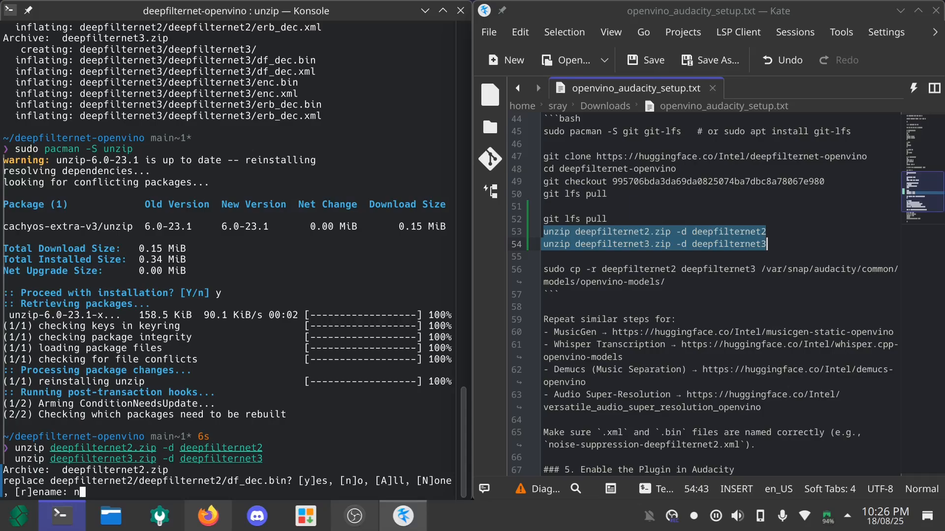
type("n")
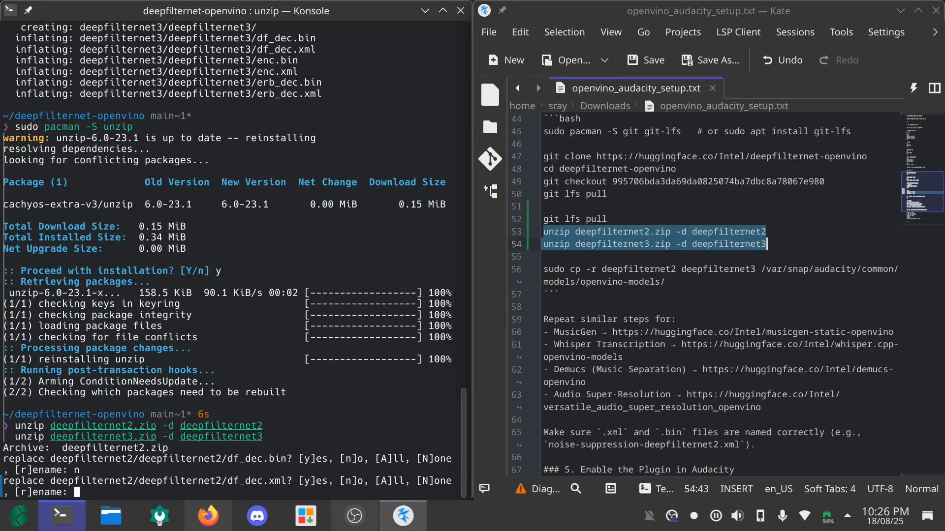
type("A")
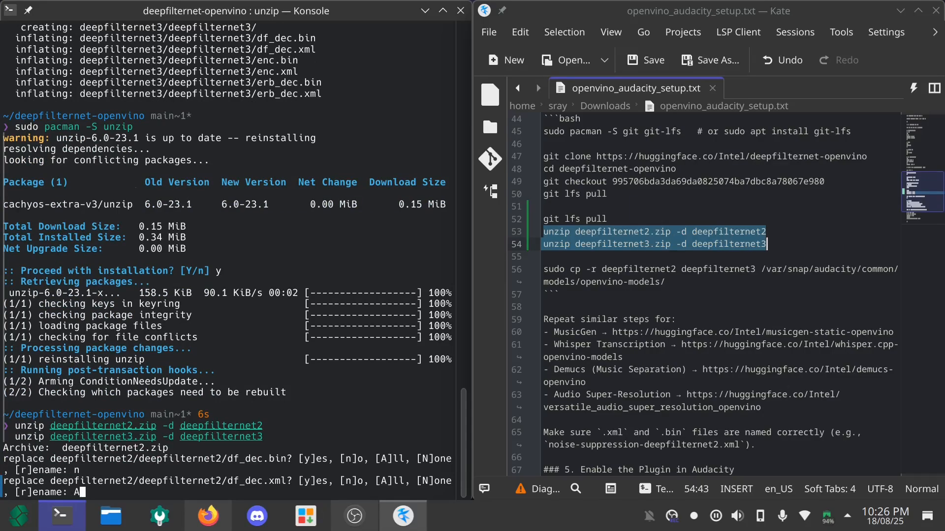
key("Return")
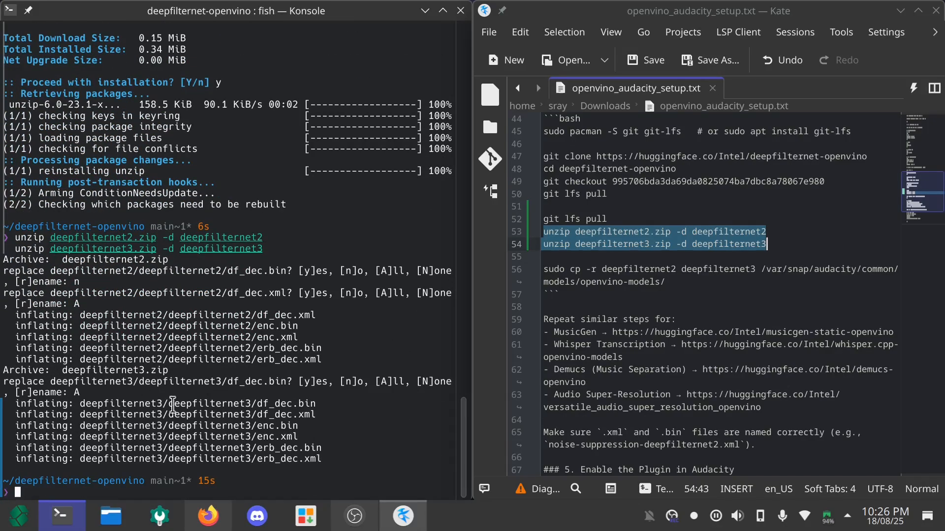
mouse_move(323, 398)
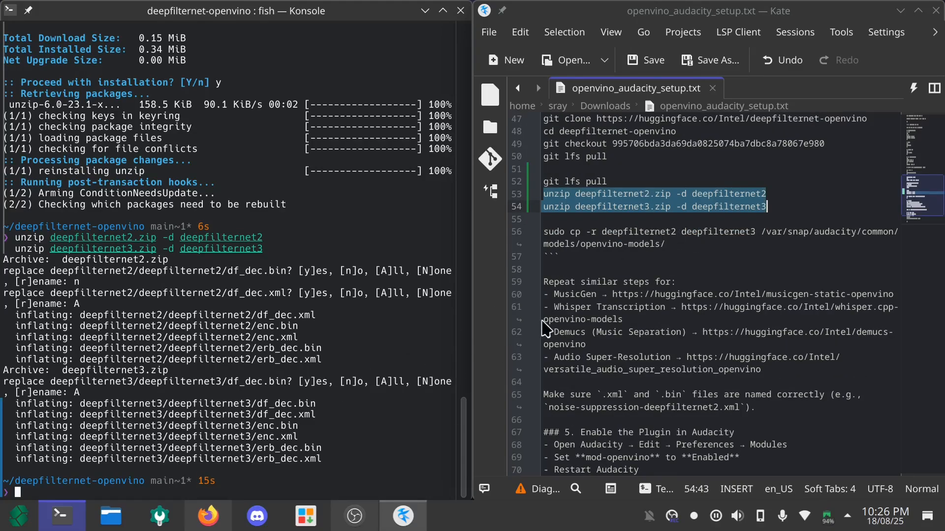
mouse_move(662, 239)
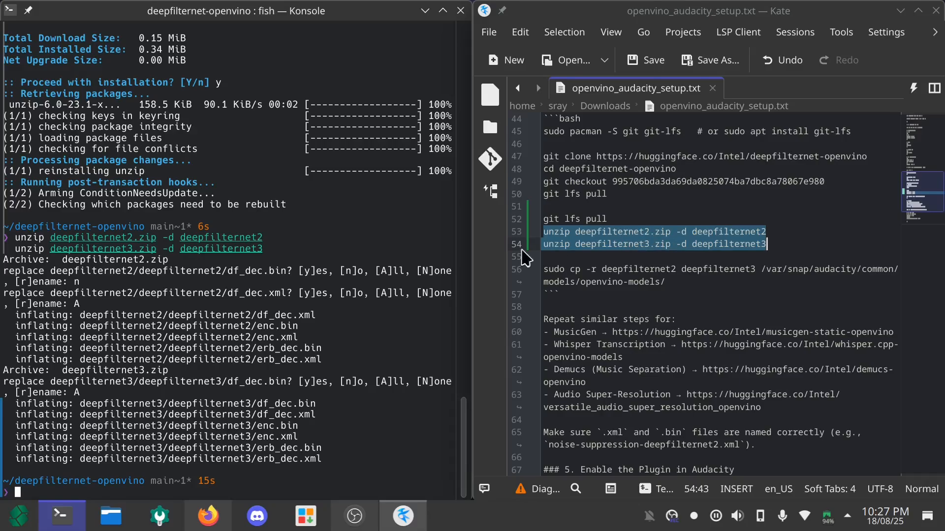
- Jump to line 56 of the Kate notes and search the launcher for Dolphin
left_click(676, 353)
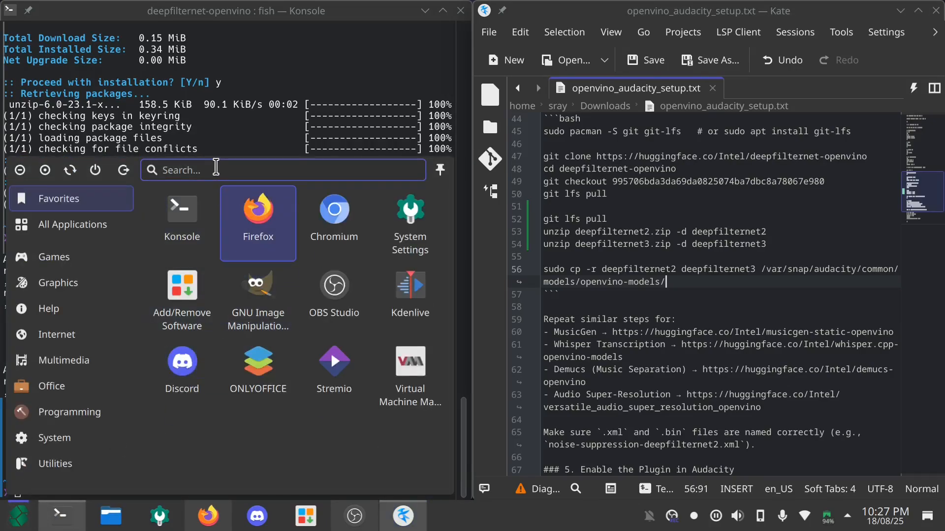
type("d")
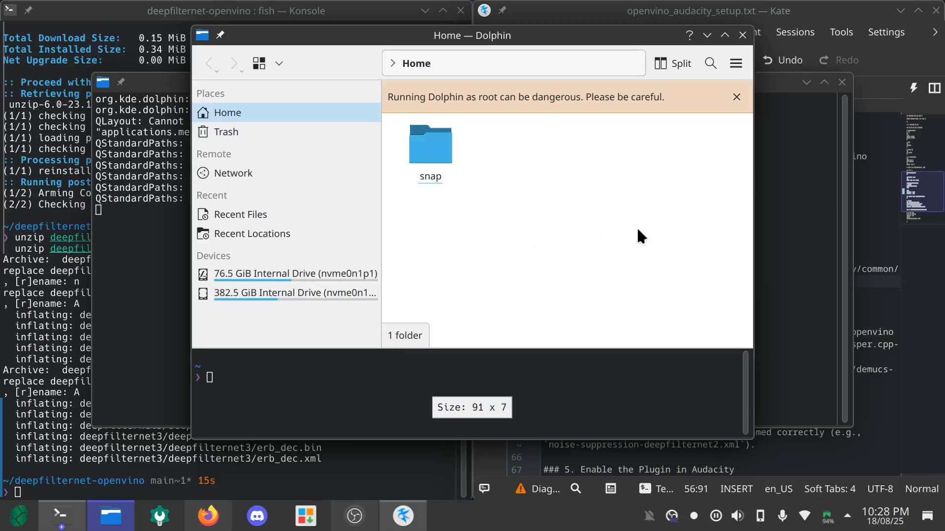
mouse_move(277, 289)
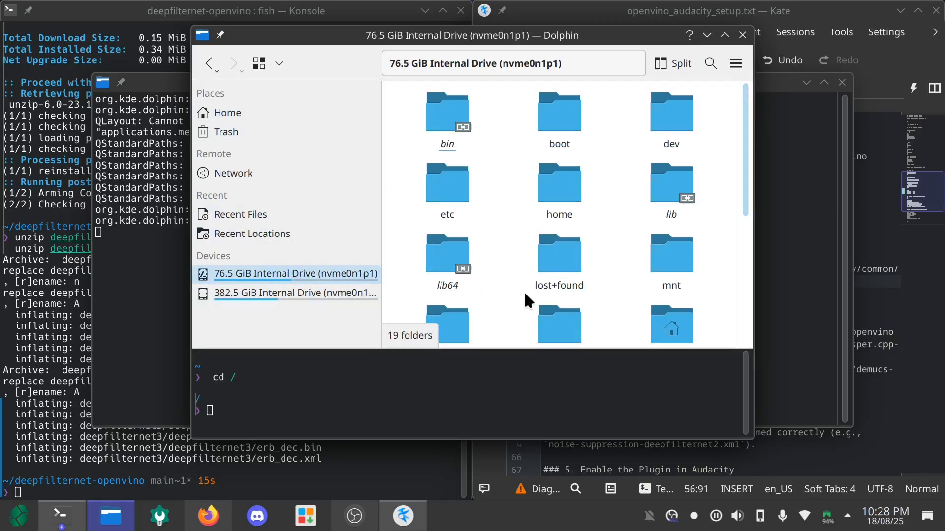
- Navigate Dolphin to /var/snap/audacity/common/models and select the openvino-models folder
scroll("down", 3)
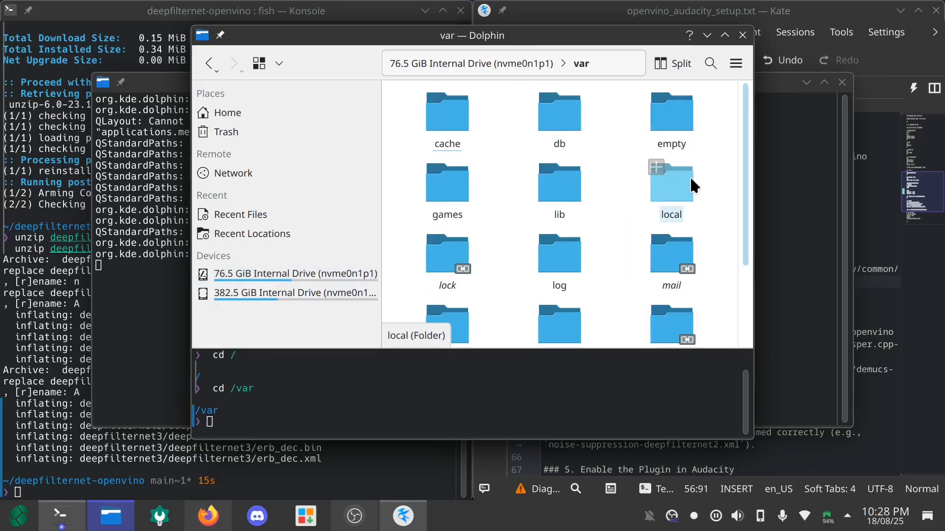
double_click(446, 323)
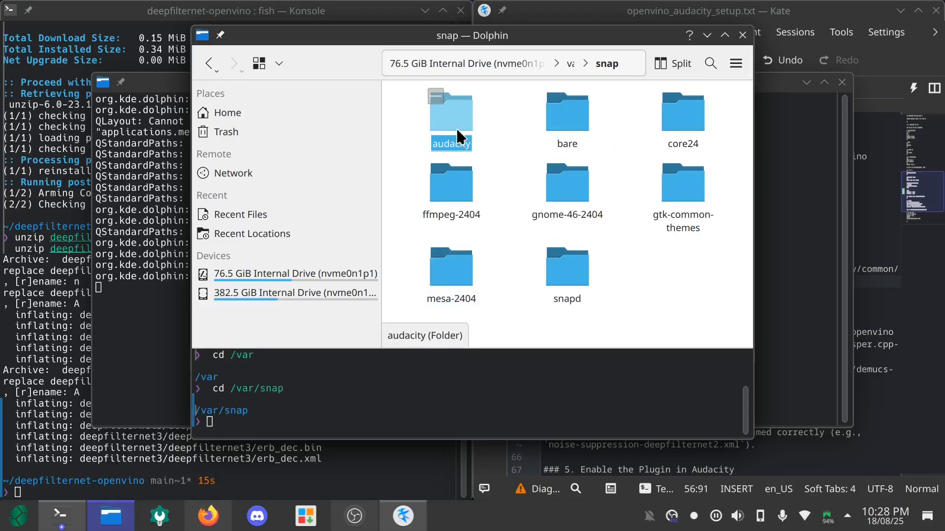
double_click(451, 112)
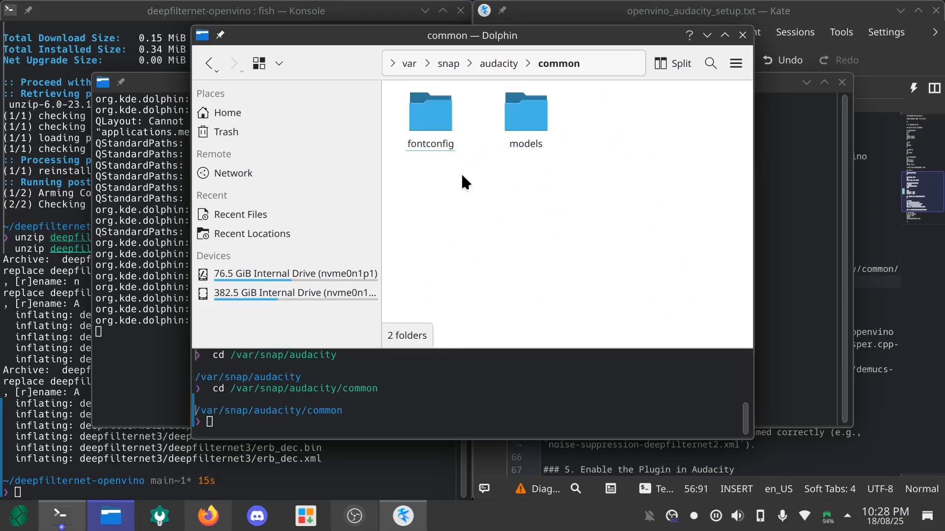
double_click(525, 112)
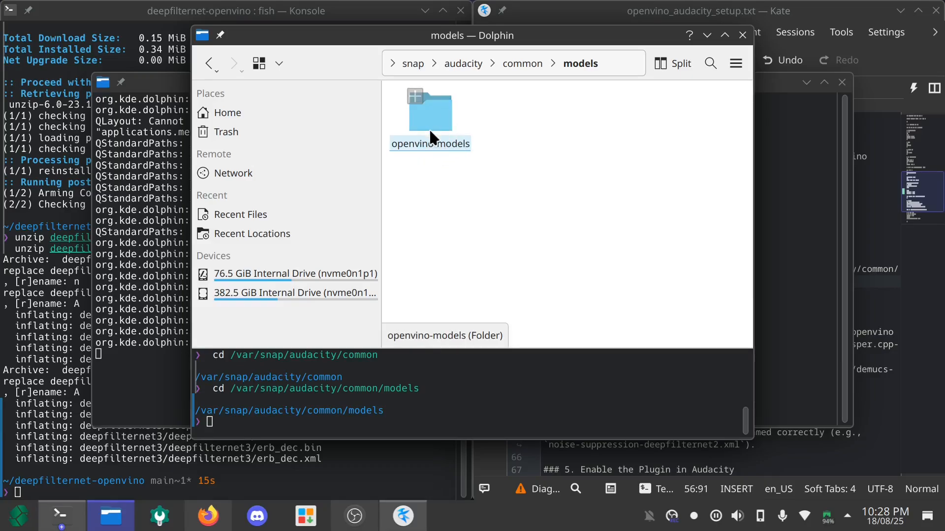
left_click(430, 110)
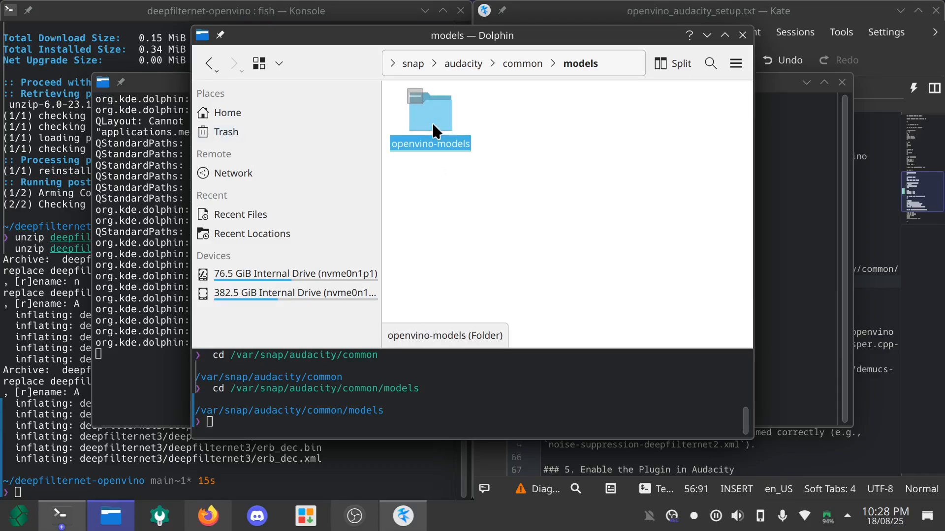
- Open openvino-models and refresh its listing with Back and Forward
double_click(430, 110)
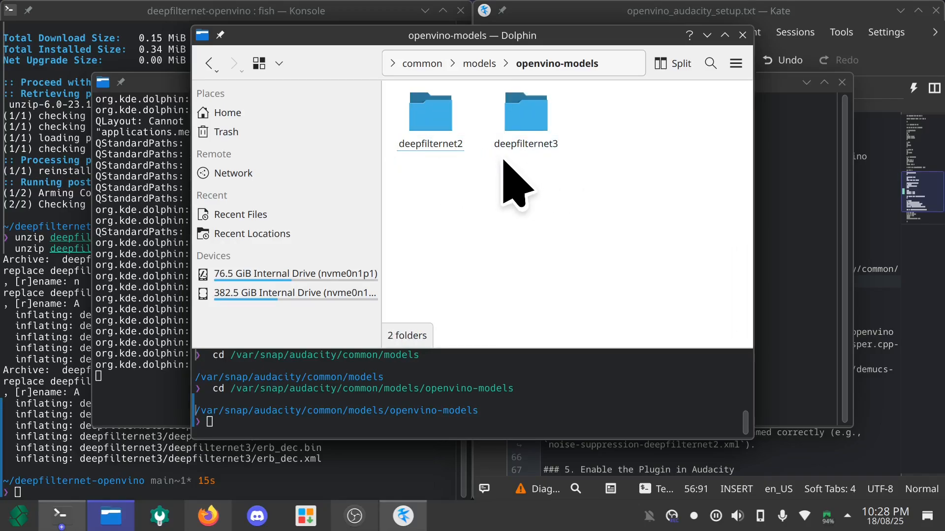
mouse_move(455, 168)
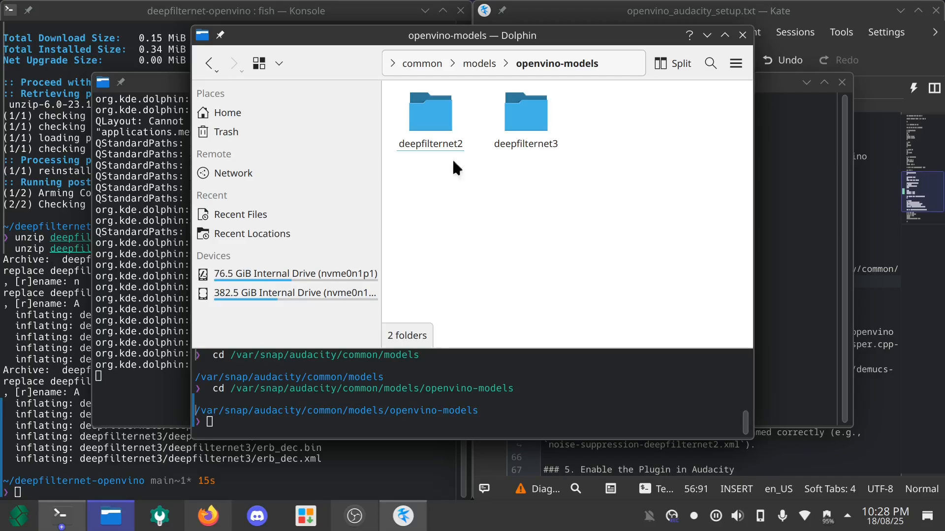
mouse_move(492, 190)
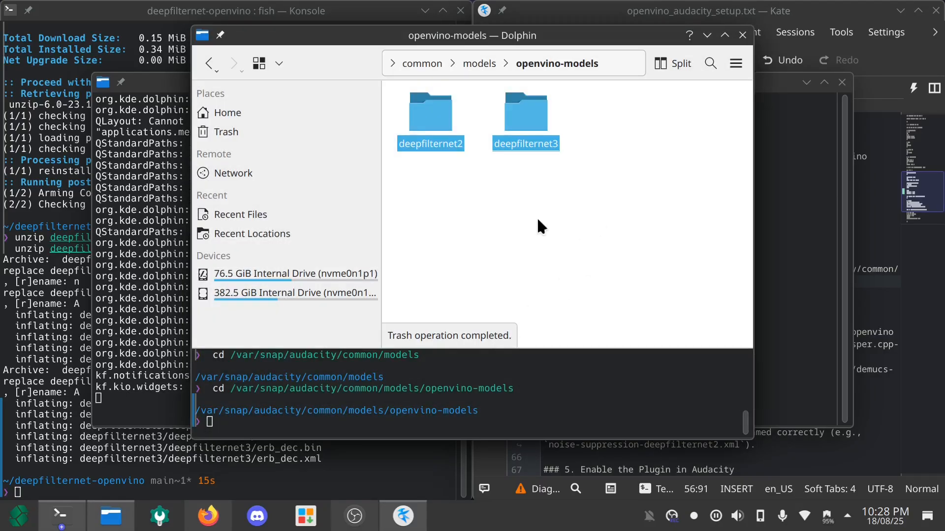
mouse_move(474, 235)
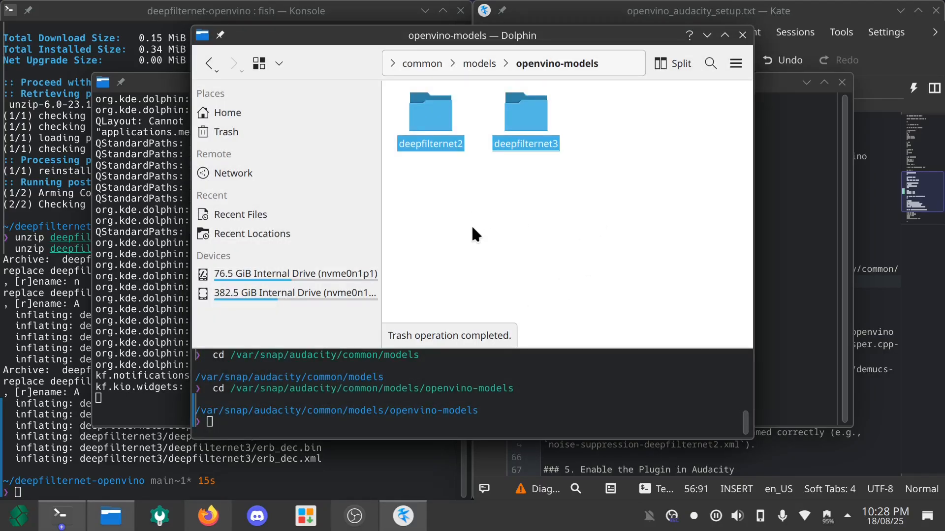
left_click(209, 64)
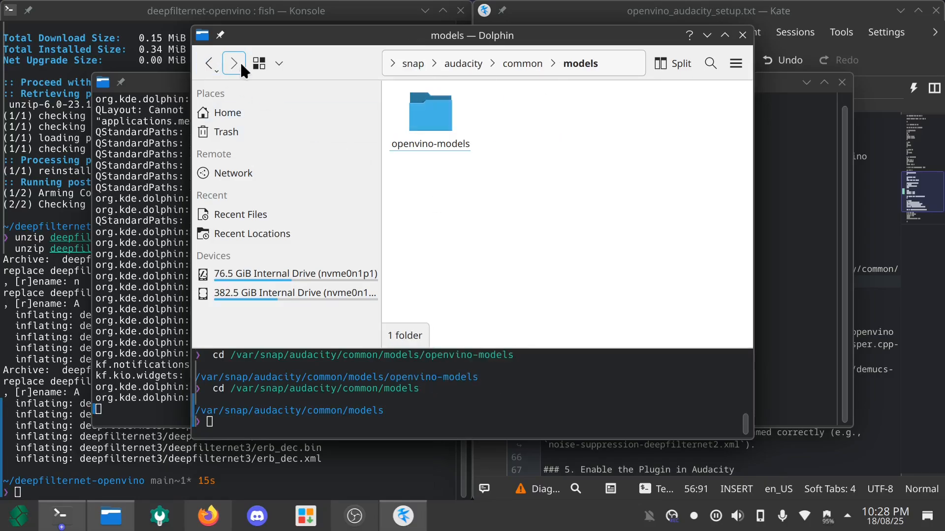
left_click(233, 64)
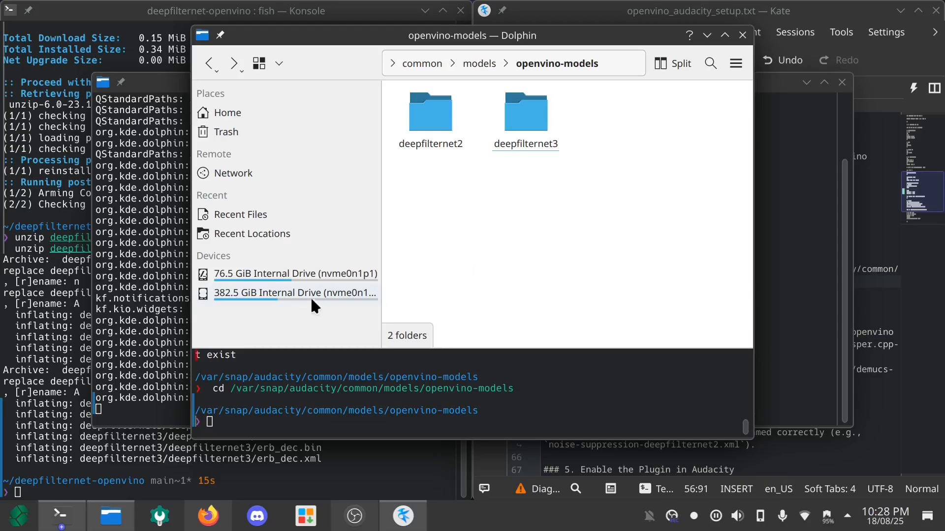
mouse_move(173, 500)
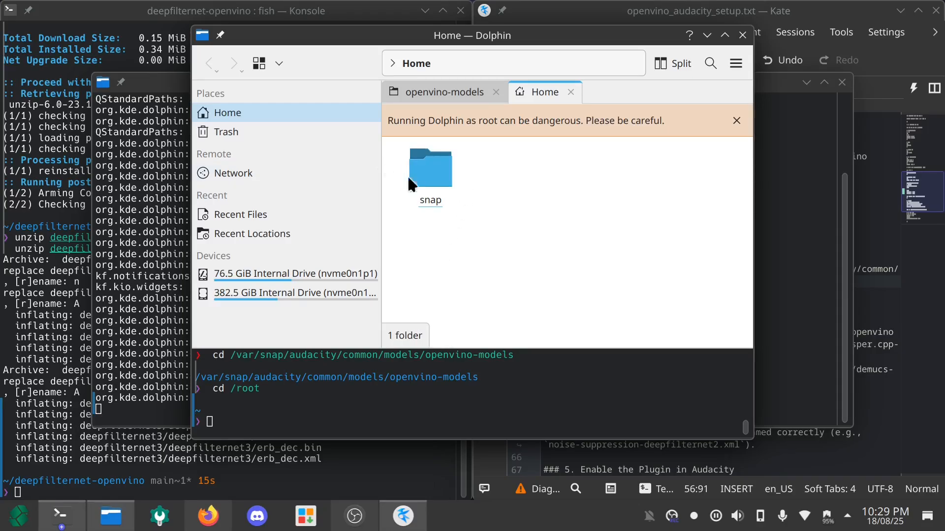
- Copy the deepfilternet2 model folder from the home deepfilternet-openvino project
left_click(295, 293)
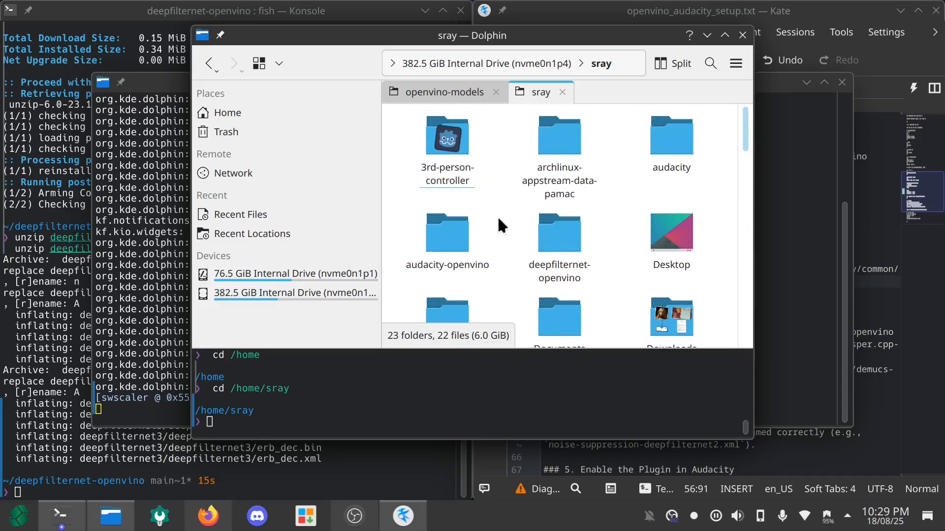
double_click(559, 233)
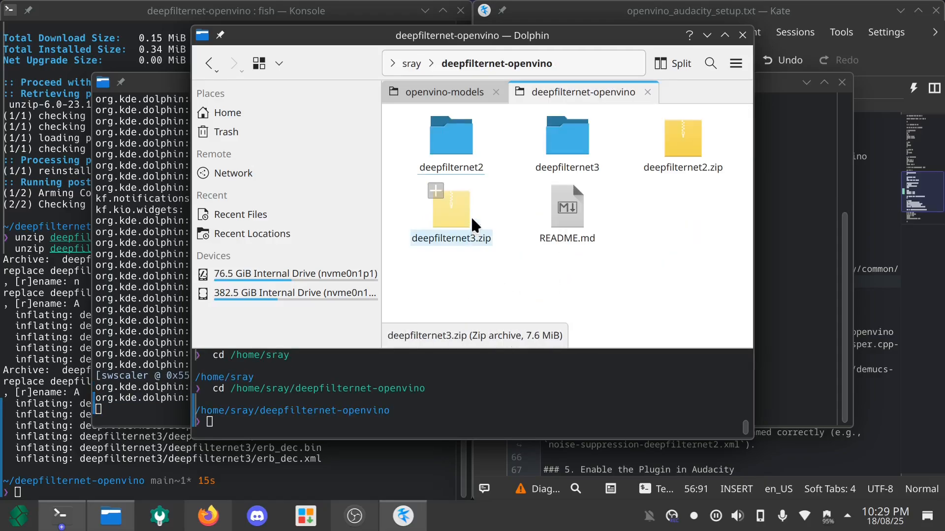
double_click(451, 135)
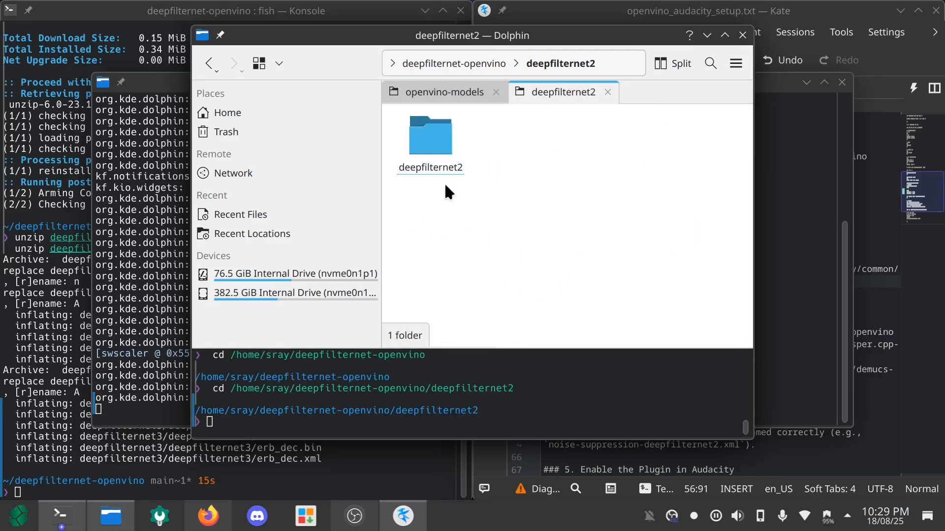
right_click(430, 138)
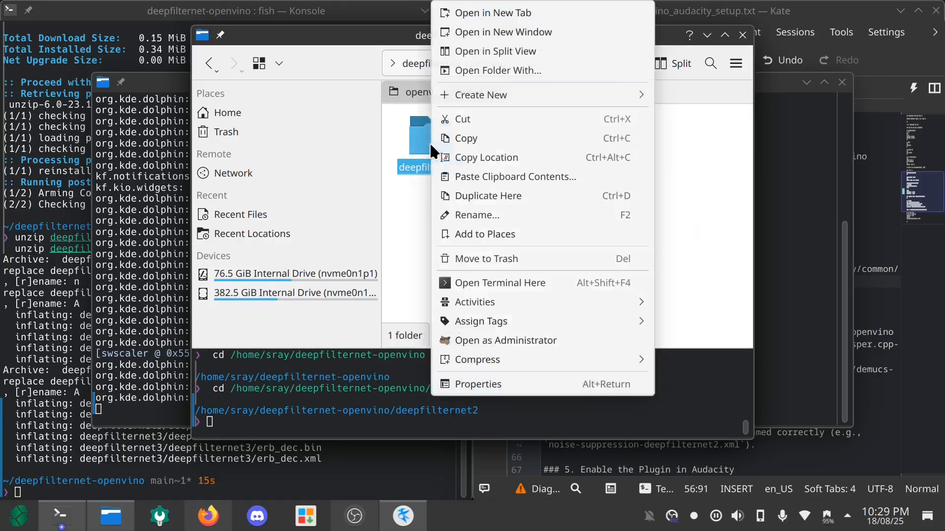
left_click(492, 12)
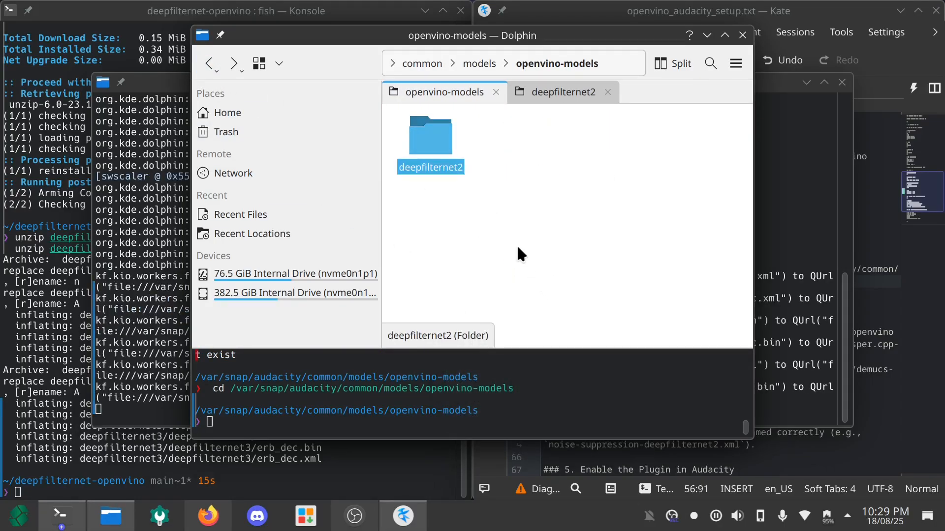
- Pick the deepfilternet3 folder and paste it into openvino-models
left_click(561, 92)
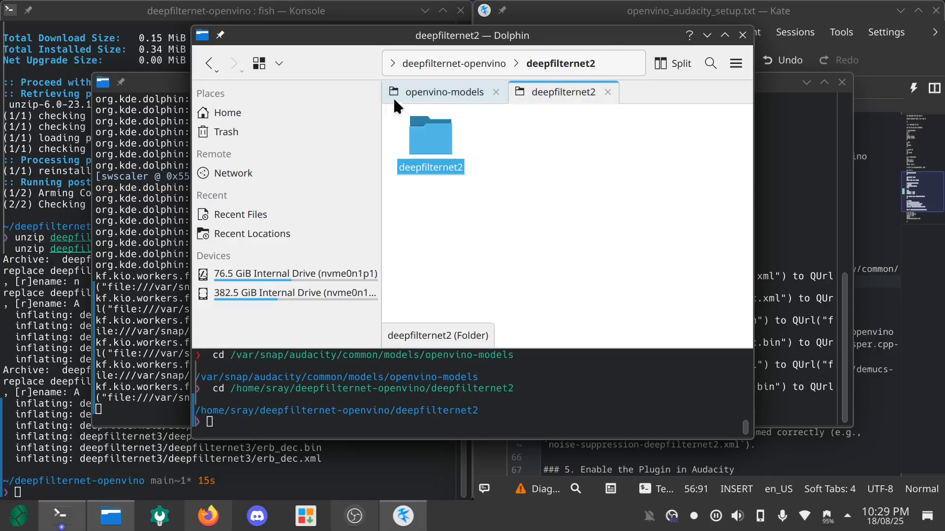
left_click(209, 64)
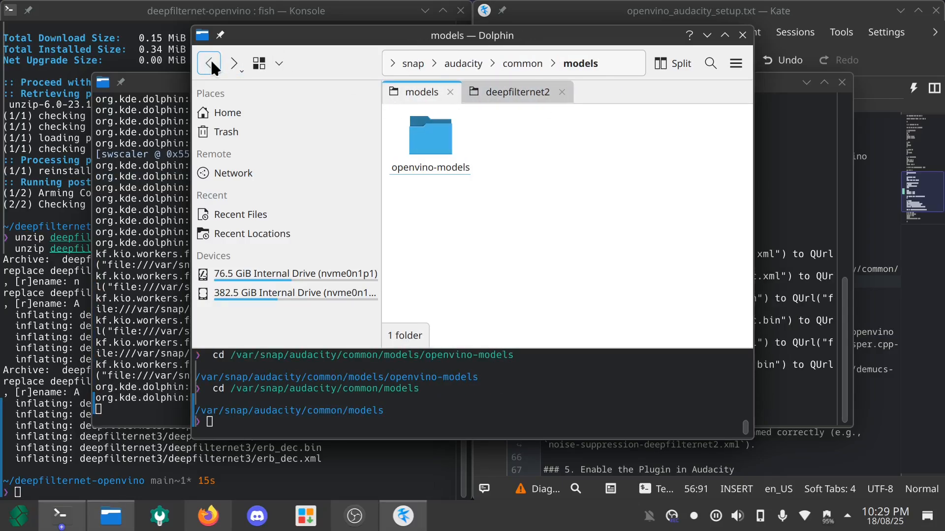
left_click(514, 91)
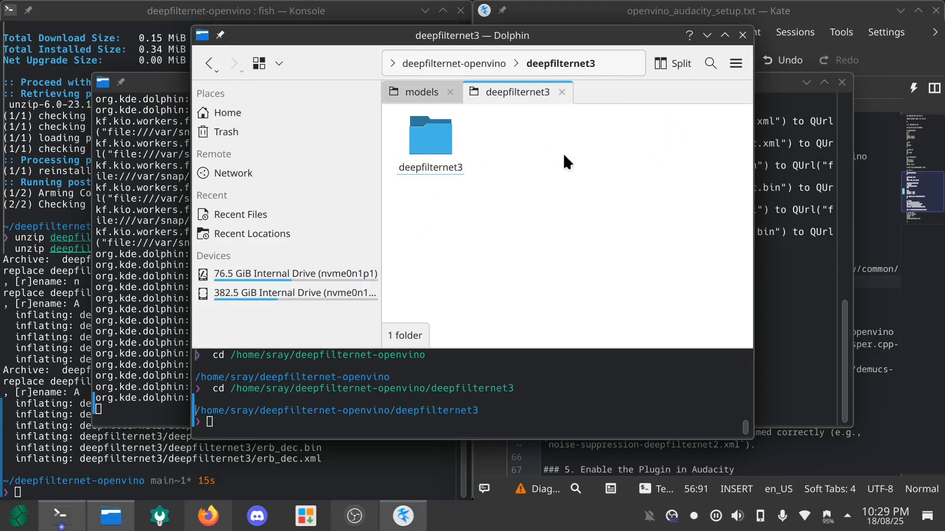
left_click(430, 134)
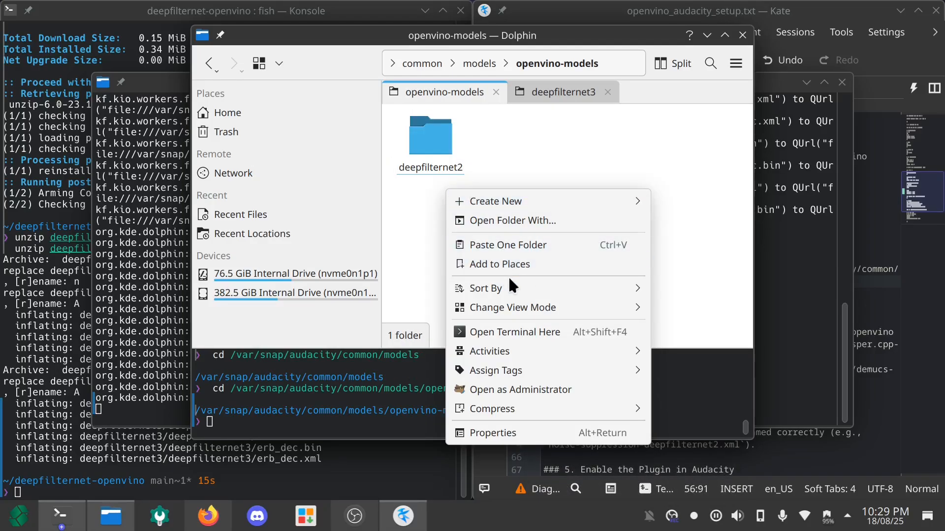
left_click(507, 245)
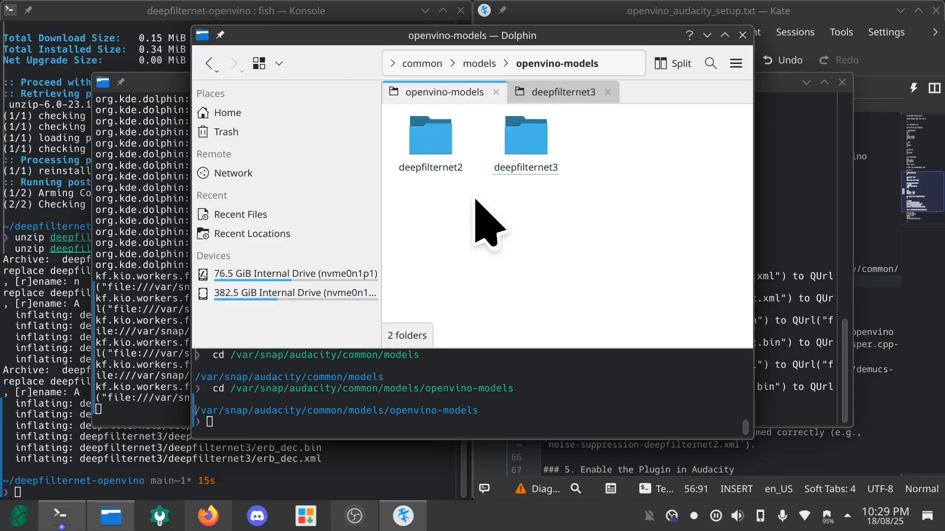
mouse_move(577, 193)
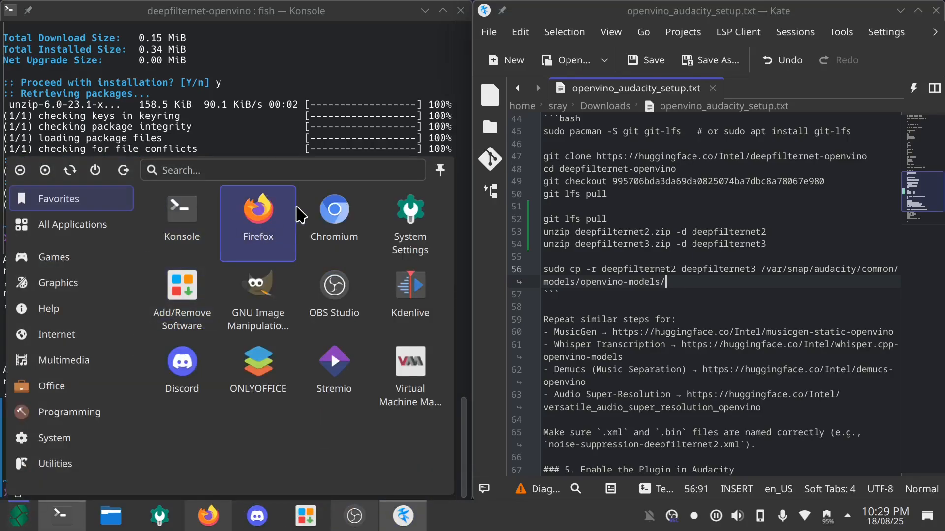
- Search the launcher for 'aud' and launch Audacity
type("aud")
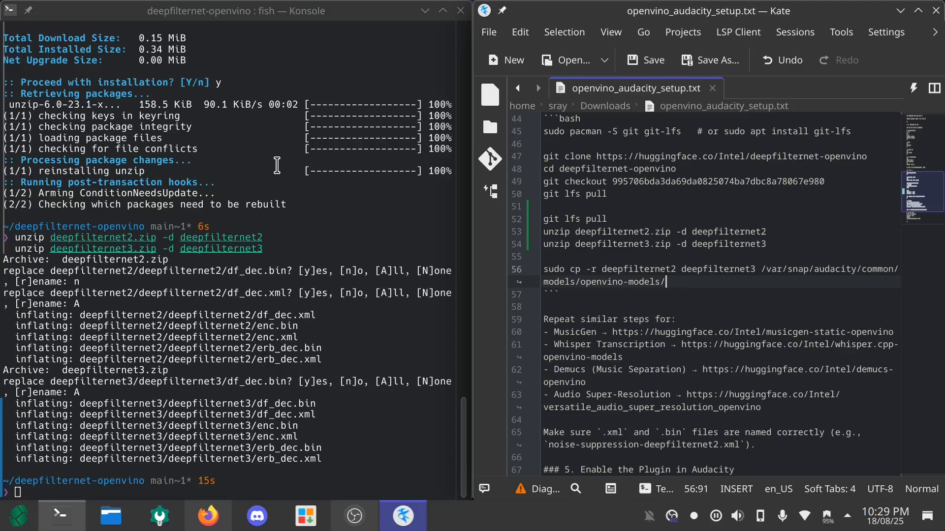
left_click(13, 30)
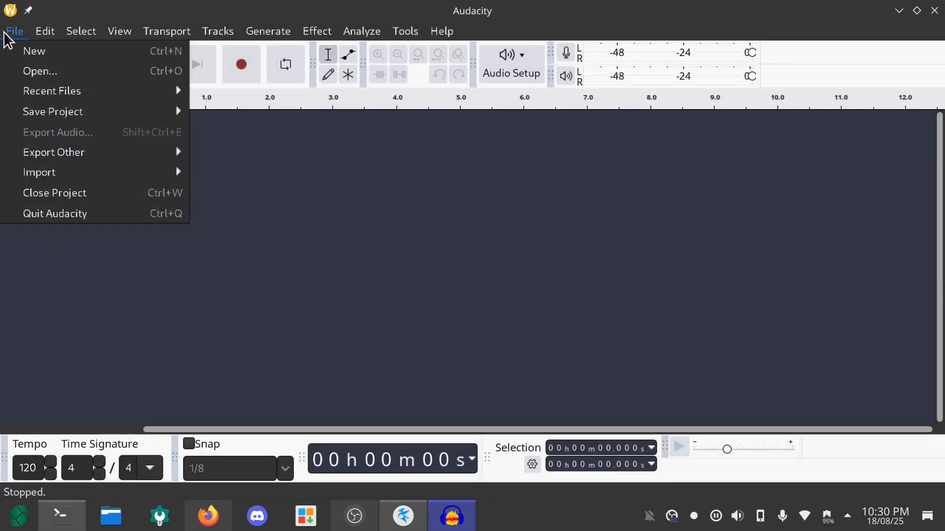
- Open VID20250810220627001.wav from Downloads as a new track
left_click(40, 71)
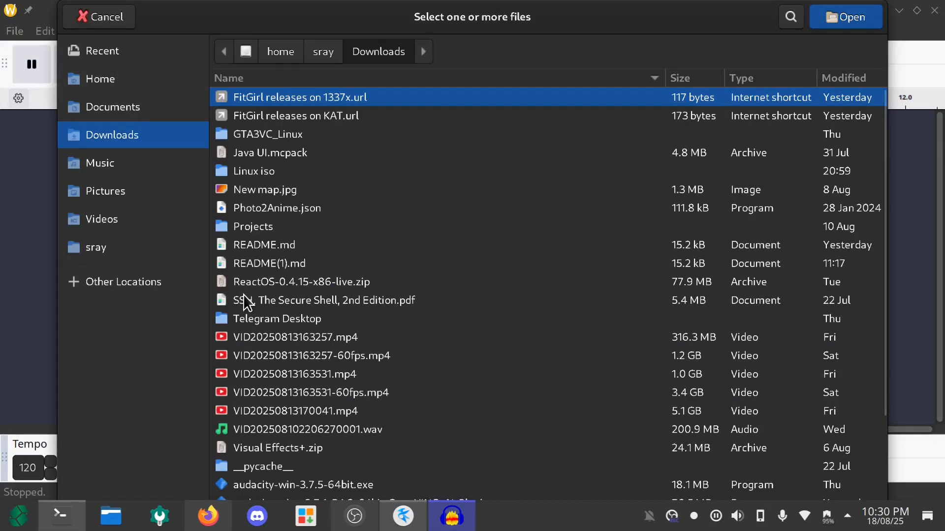
left_click(98, 16)
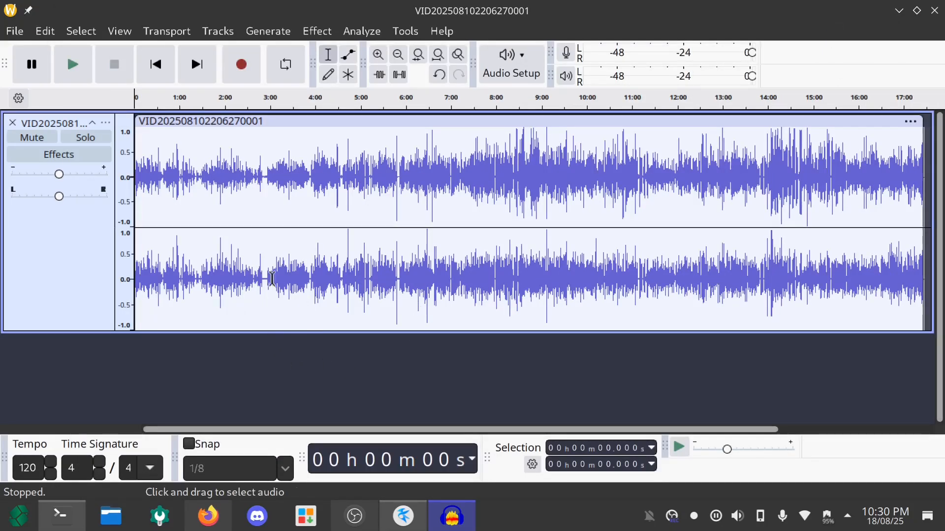
mouse_move(261, 188)
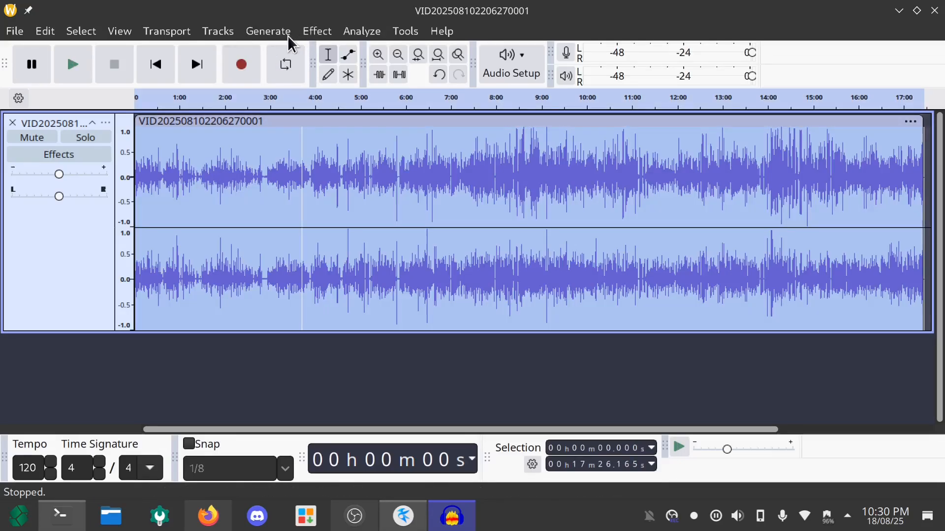
- Run OpenVINO Noise Suppression on the recording using the DeepFilterNet2 model
left_click(316, 30)
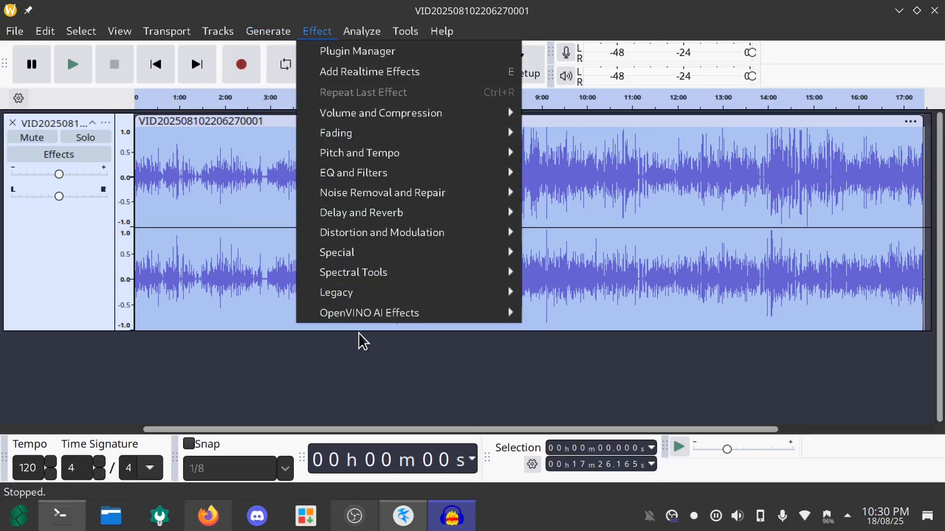
mouse_move(368, 313)
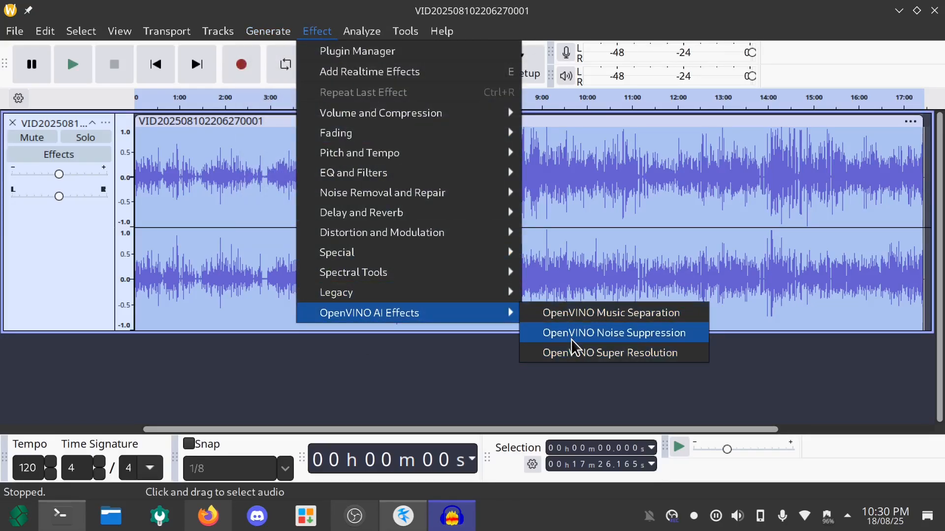
left_click(613, 332)
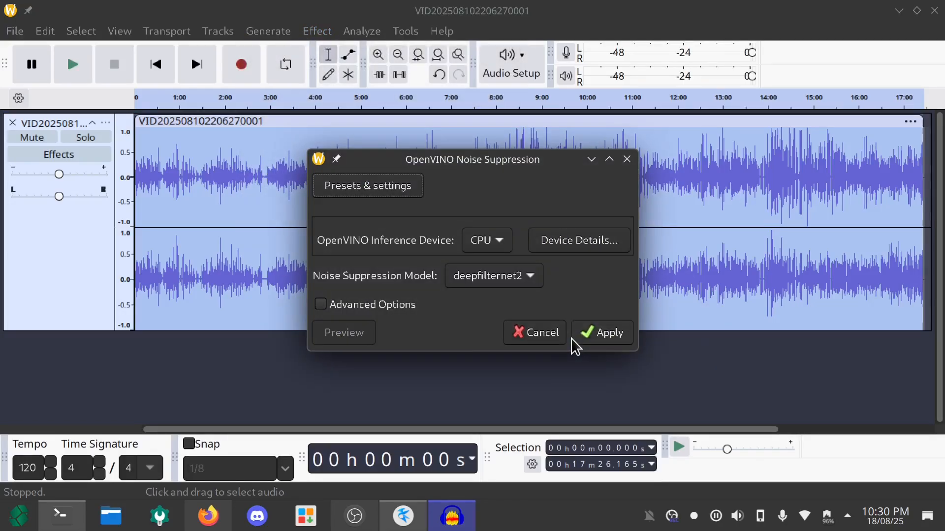
left_click(491, 276)
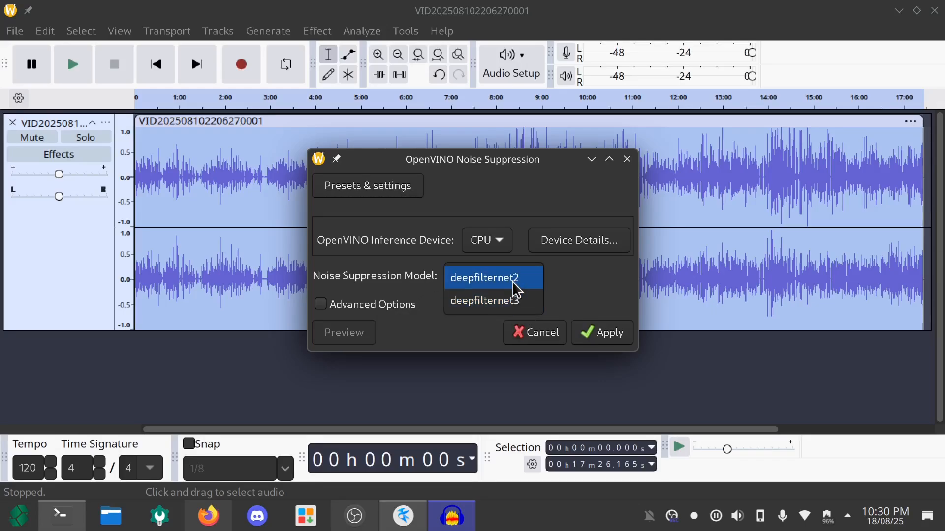
left_click(609, 333)
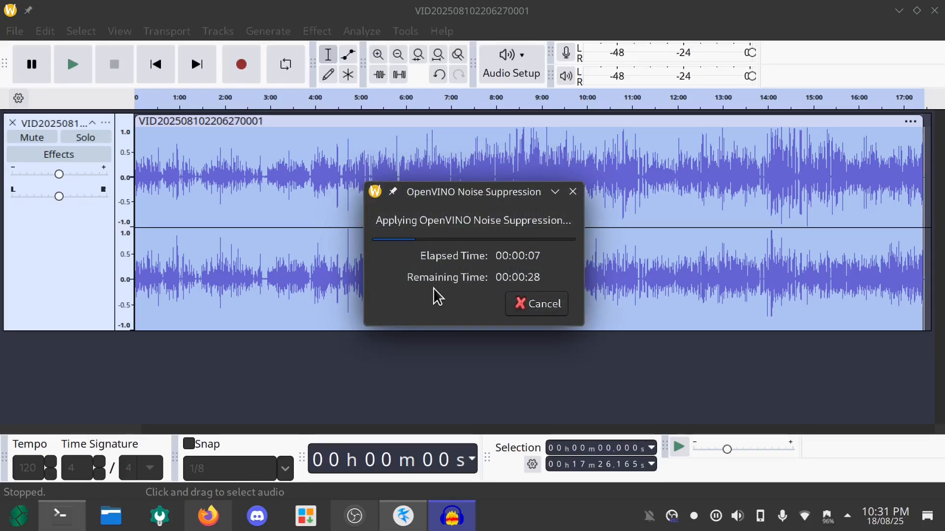
mouse_move(449, 260)
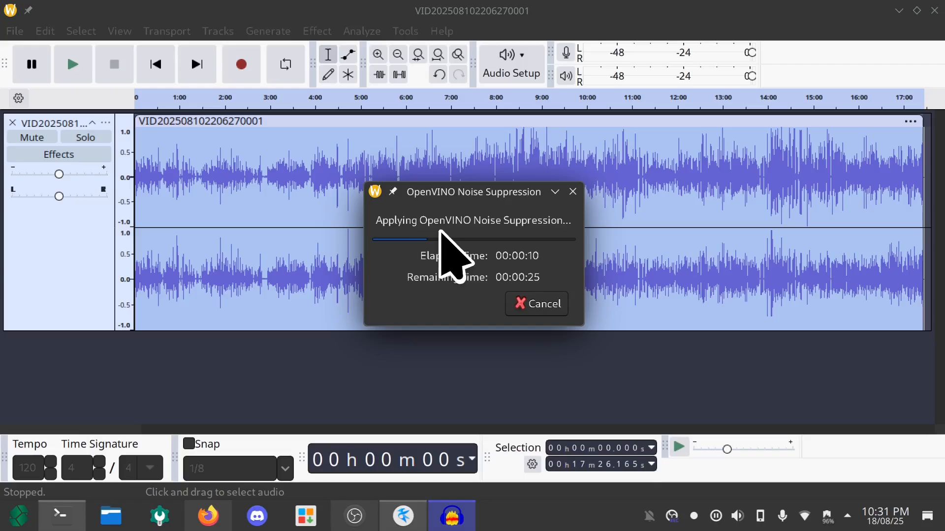
mouse_move(579, 271)
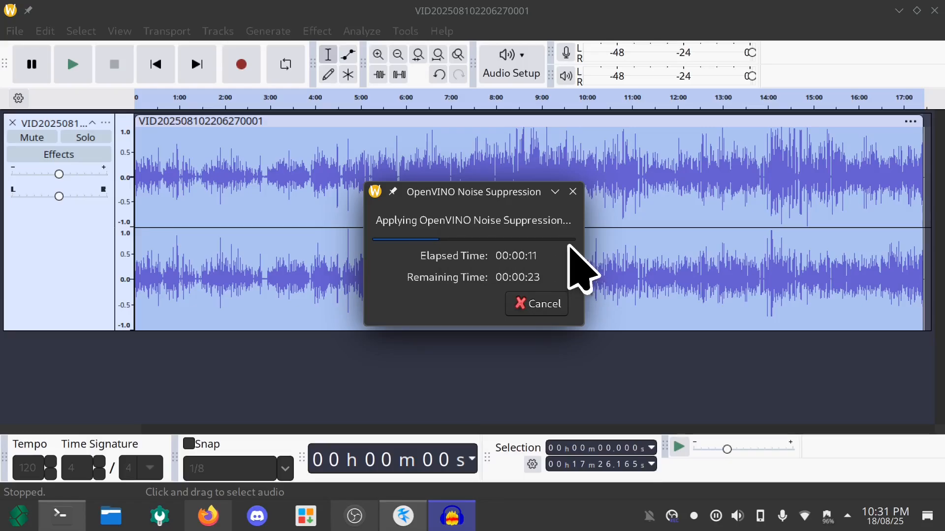
mouse_move(536, 265)
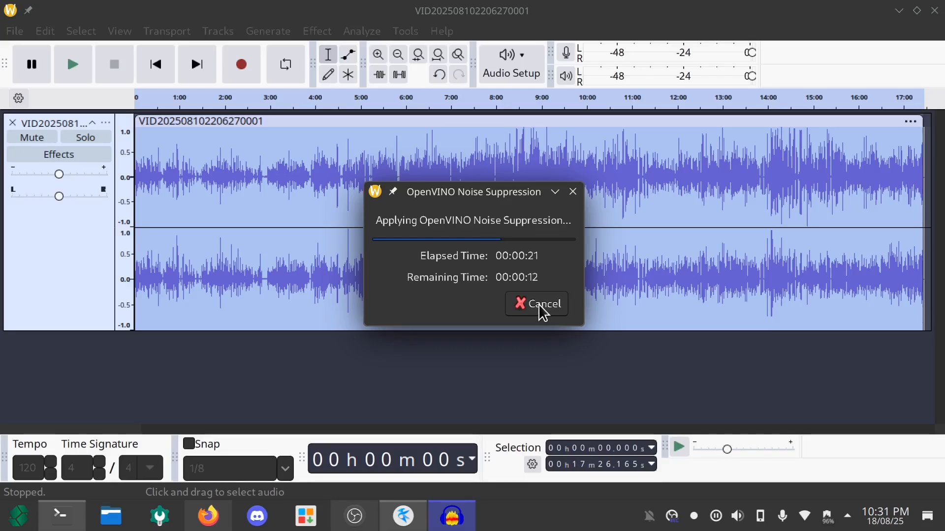
- Cancel the in-progress noise suppression run
left_click(535, 303)
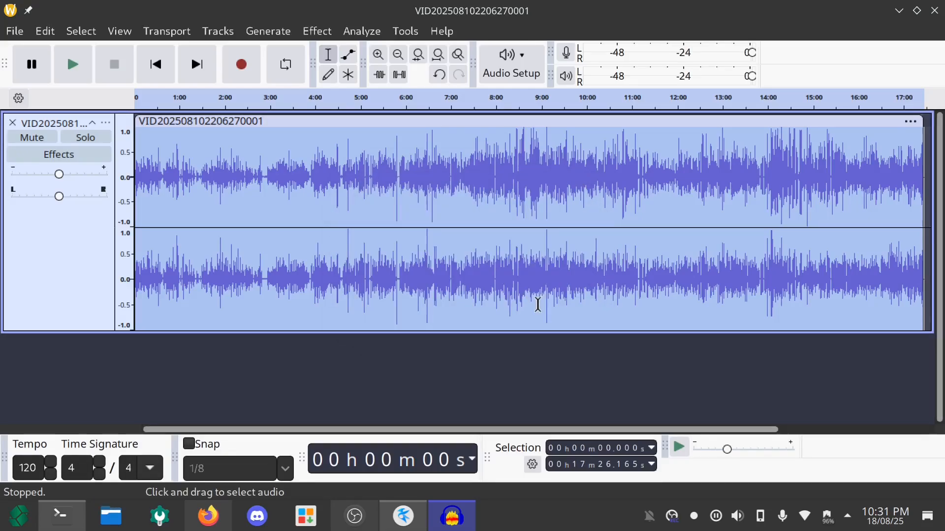
mouse_move(440, 295)
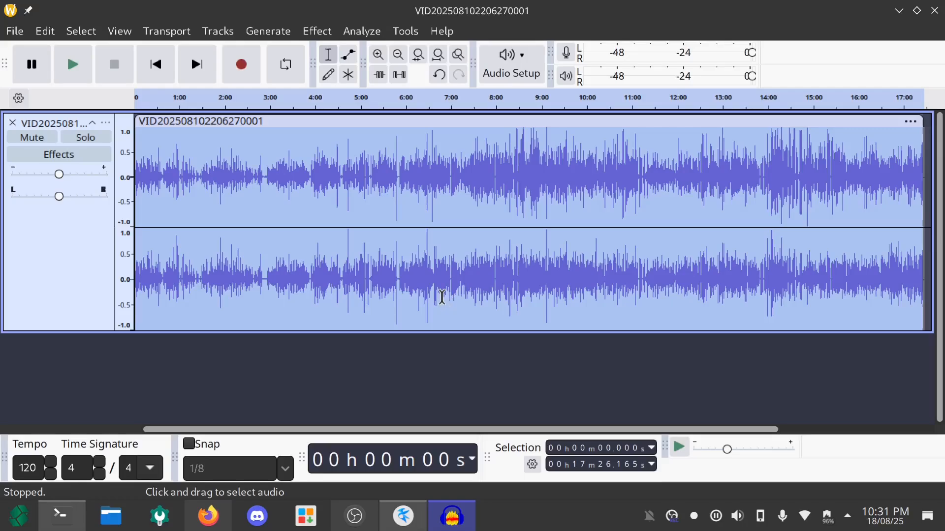
mouse_move(327, 384)
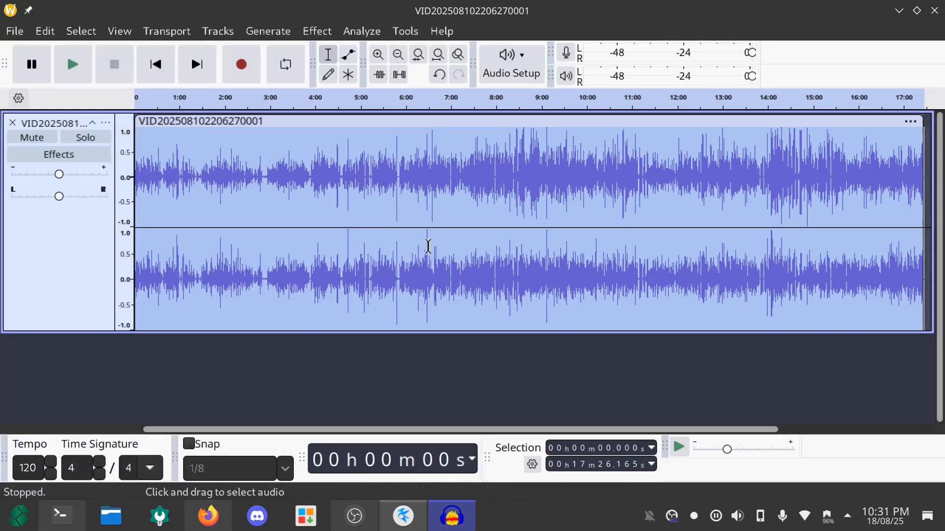
mouse_move(318, 381)
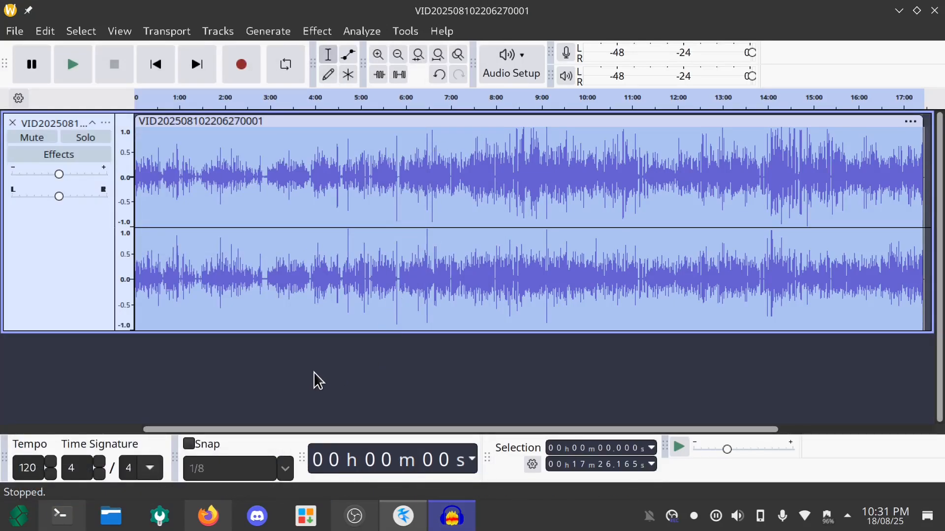
mouse_move(401, 380)
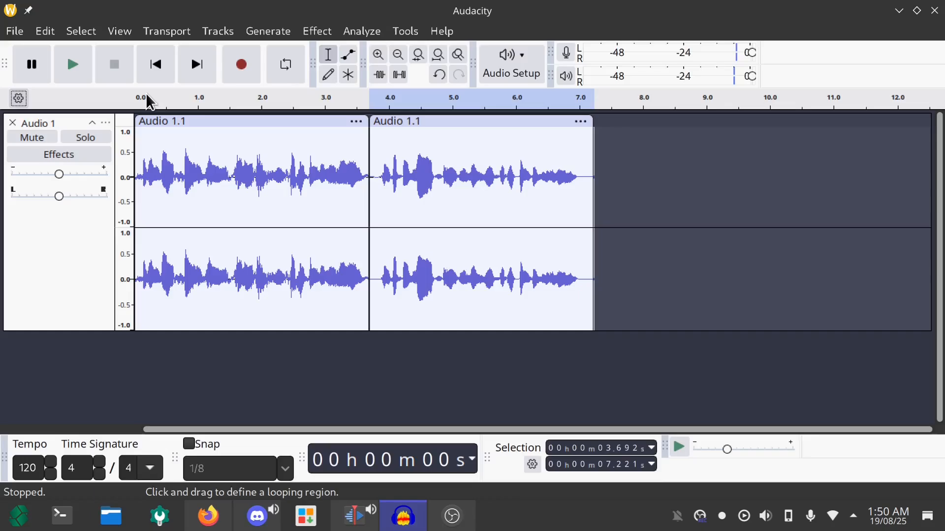
- Play both Audio 1.1 clips from the start
left_click(73, 64)
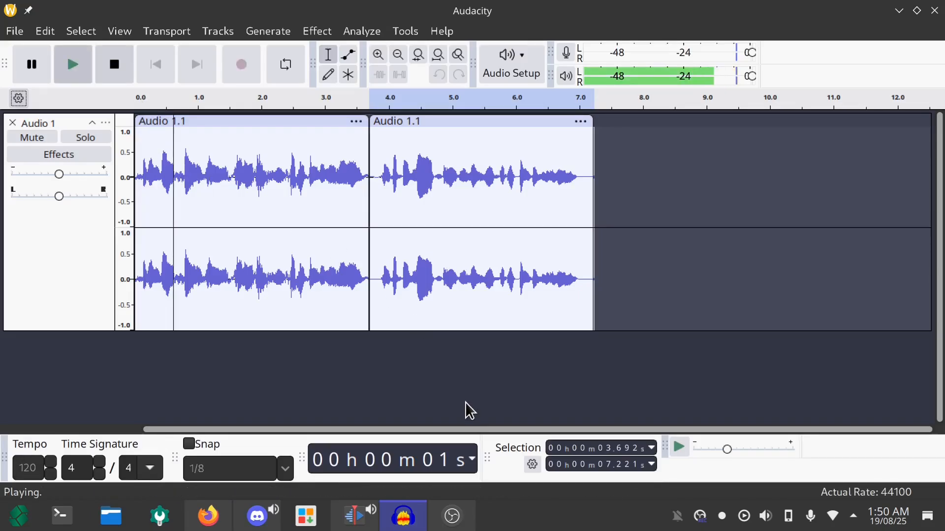
mouse_move(469, 398)
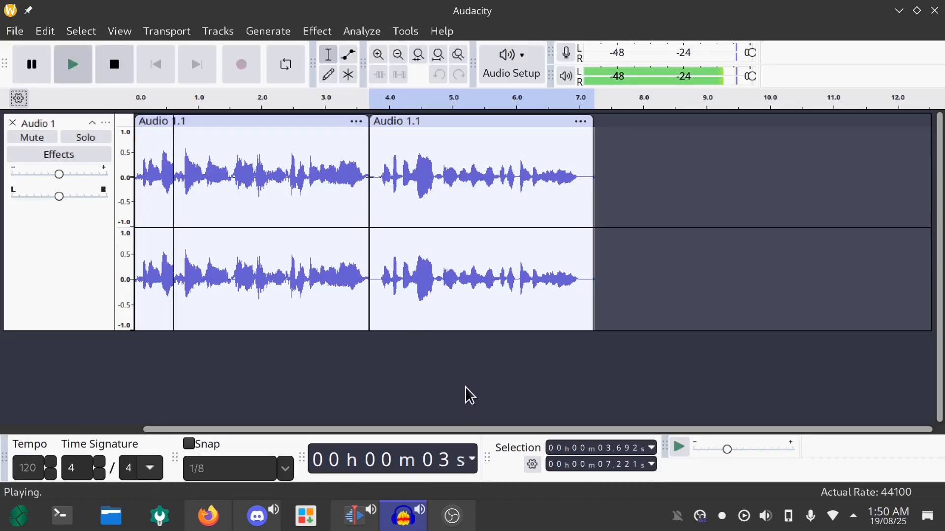